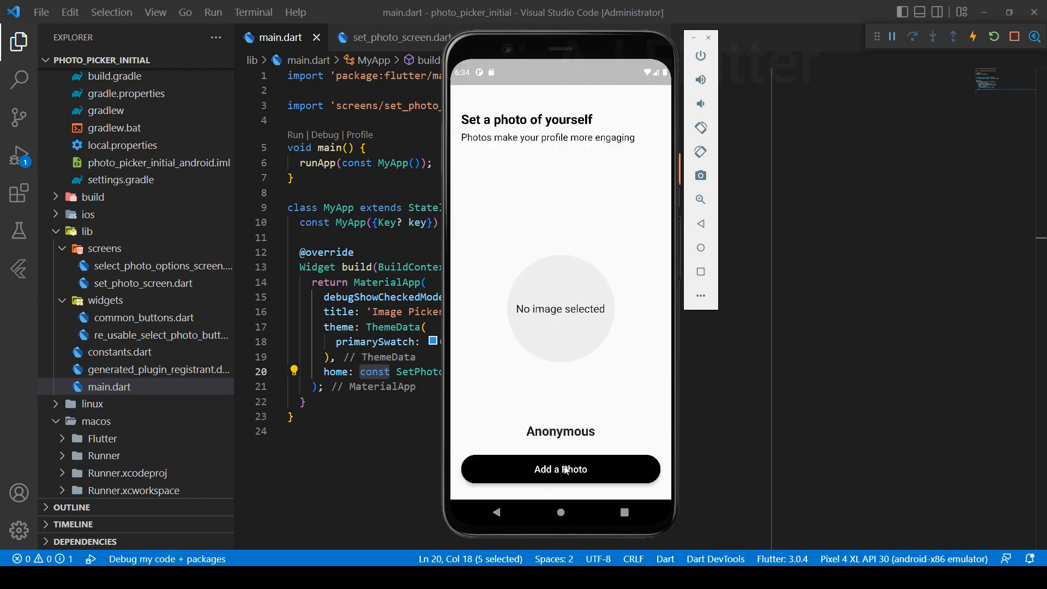
Step: Add a photo, try Rotate, Scale and 1:1 crop in Edit Photo, confirm, then start the camera
left_click(560, 469)
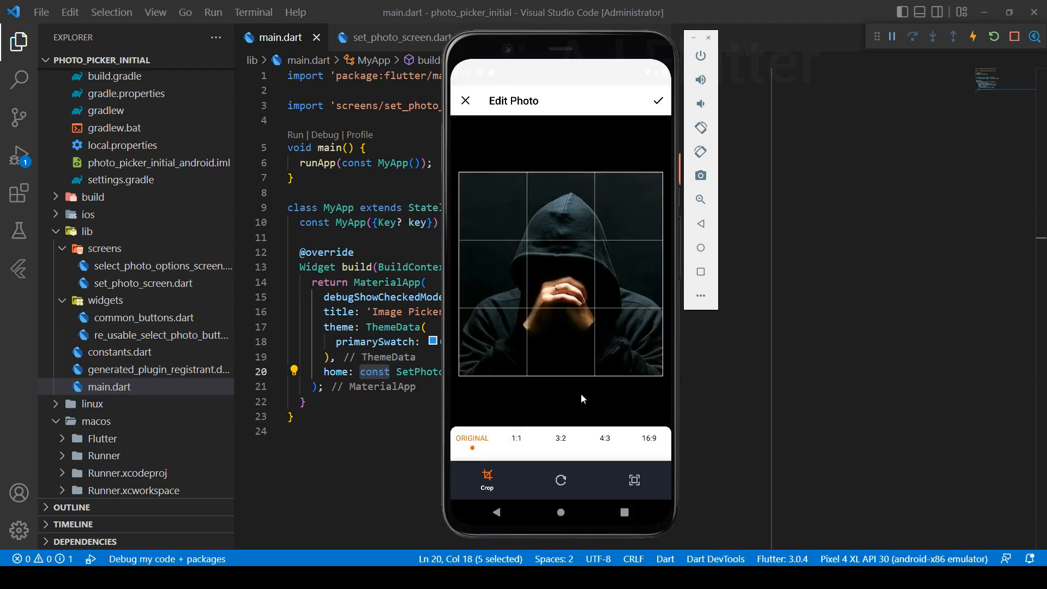
left_click(560, 480)
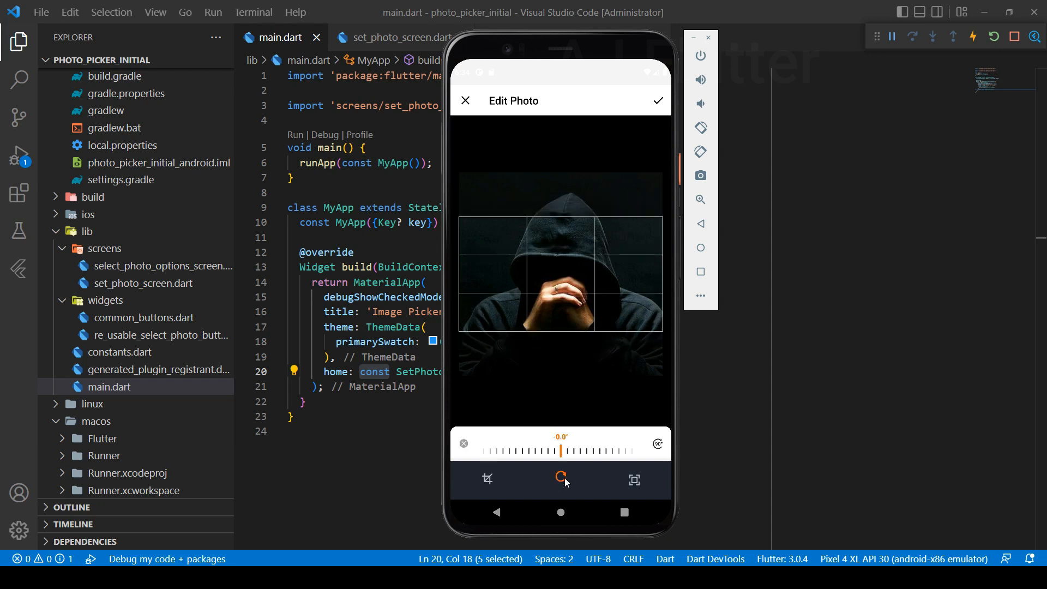
left_click(632, 480)
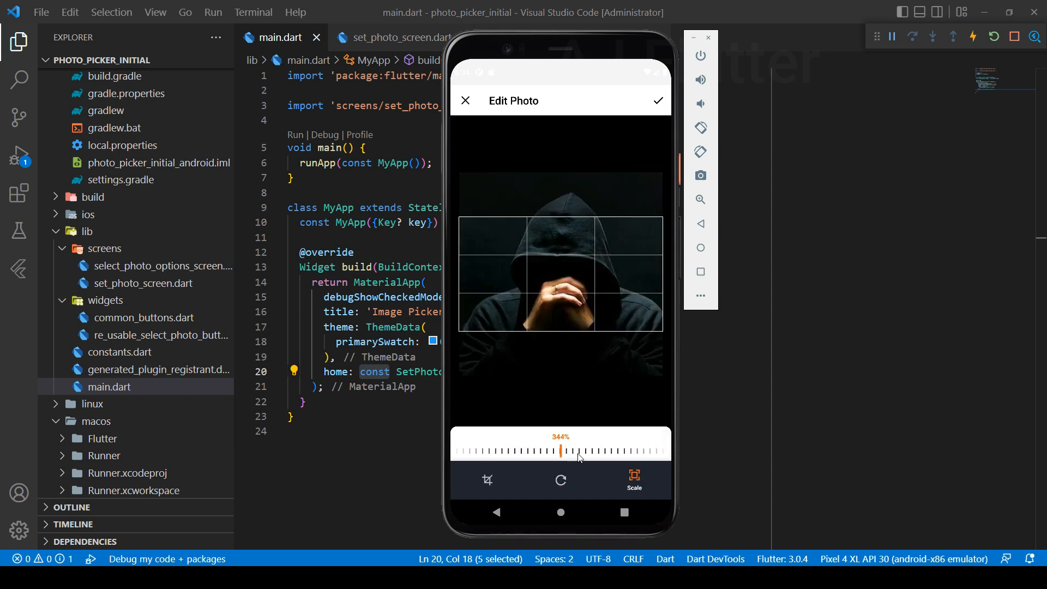
left_click(486, 480)
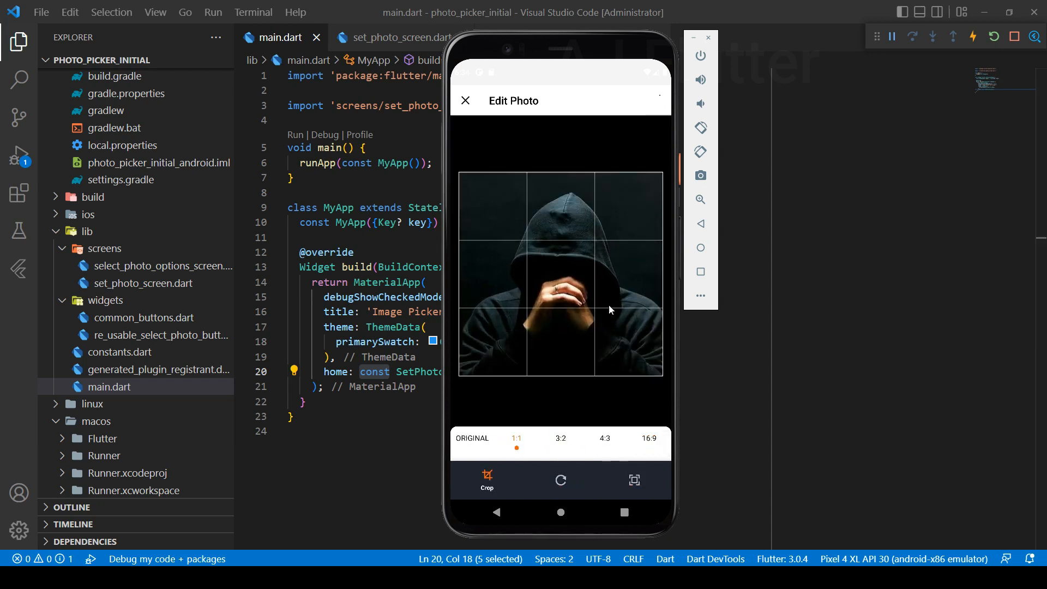
left_click(464, 100)
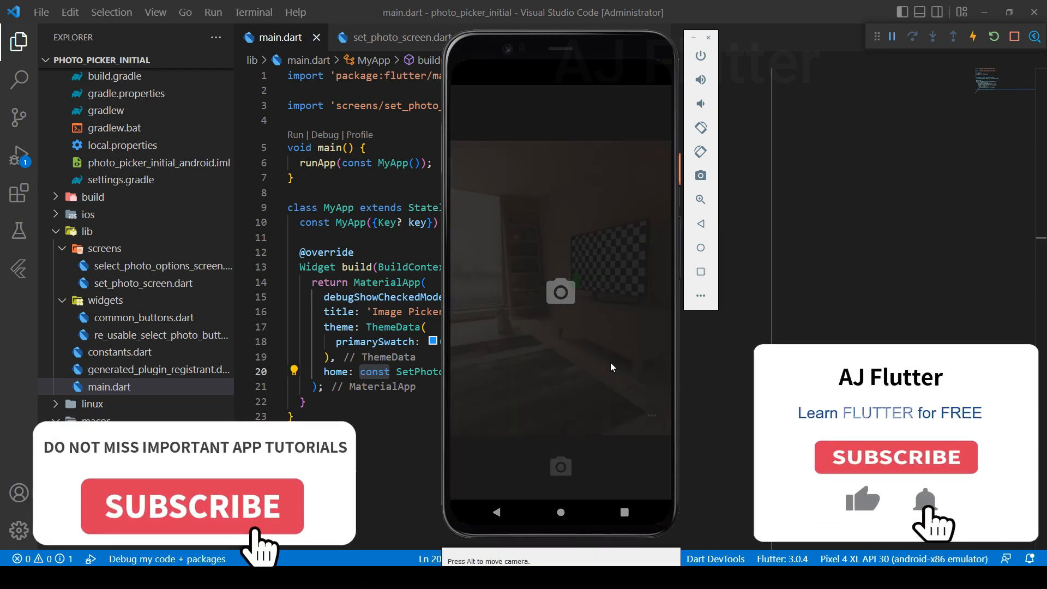
left_click(559, 292)
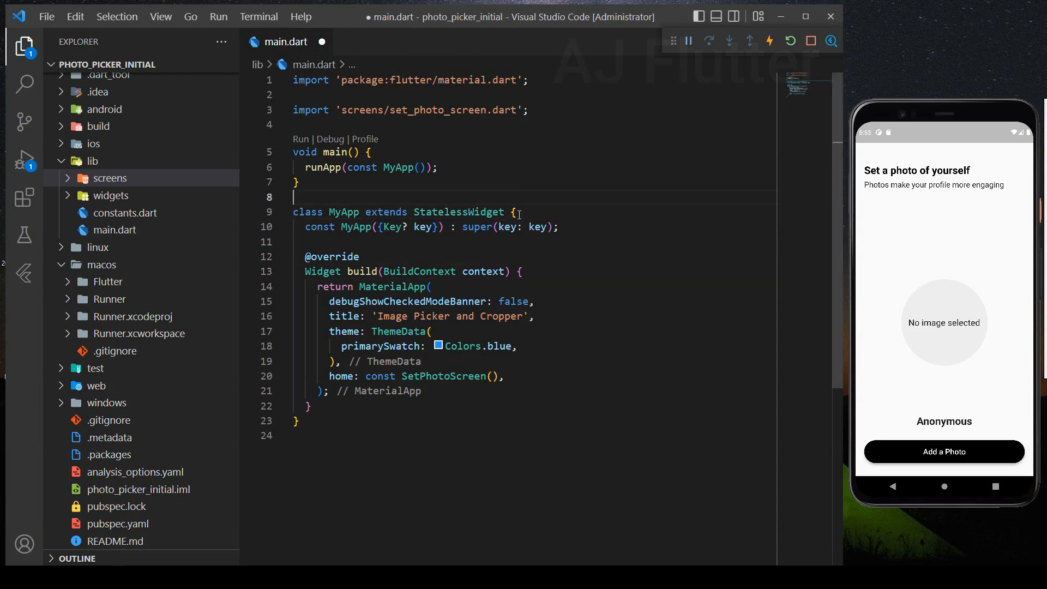
Step: Open set_photo_screen.dart from lib/screens in the Explorer
left_click(517, 213)
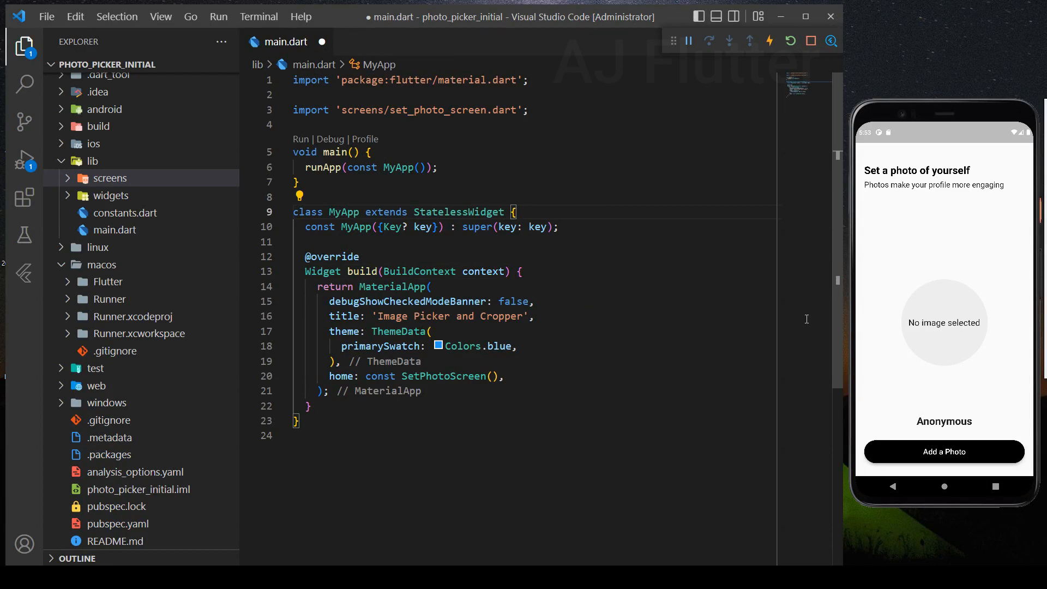
left_click(943, 452)
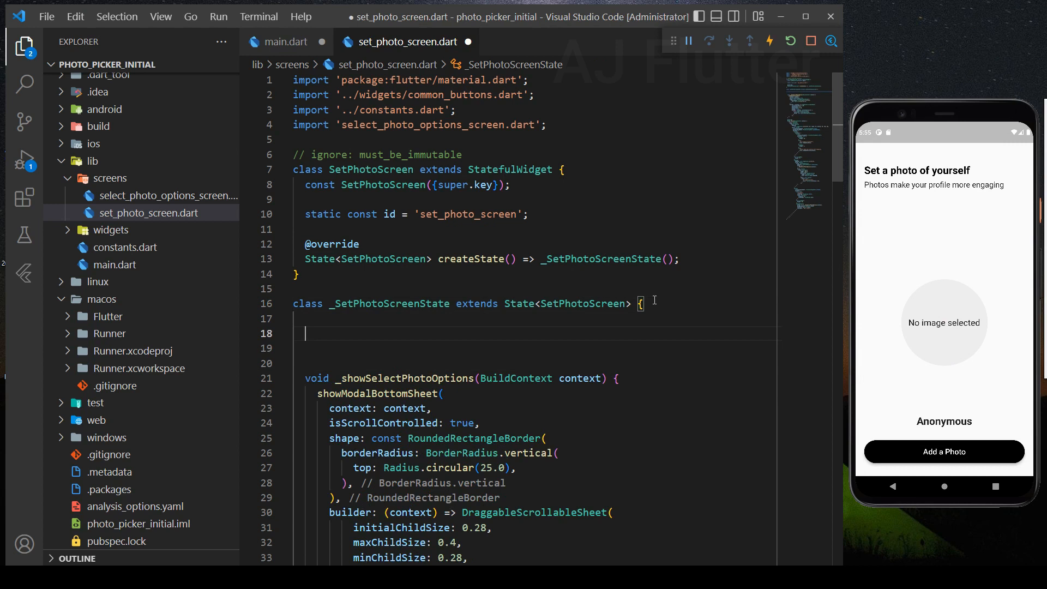
Step: Declare File? _image and begin Future _pickImage(ImageSource source) in _SetPhotoScreenState
type("File?")
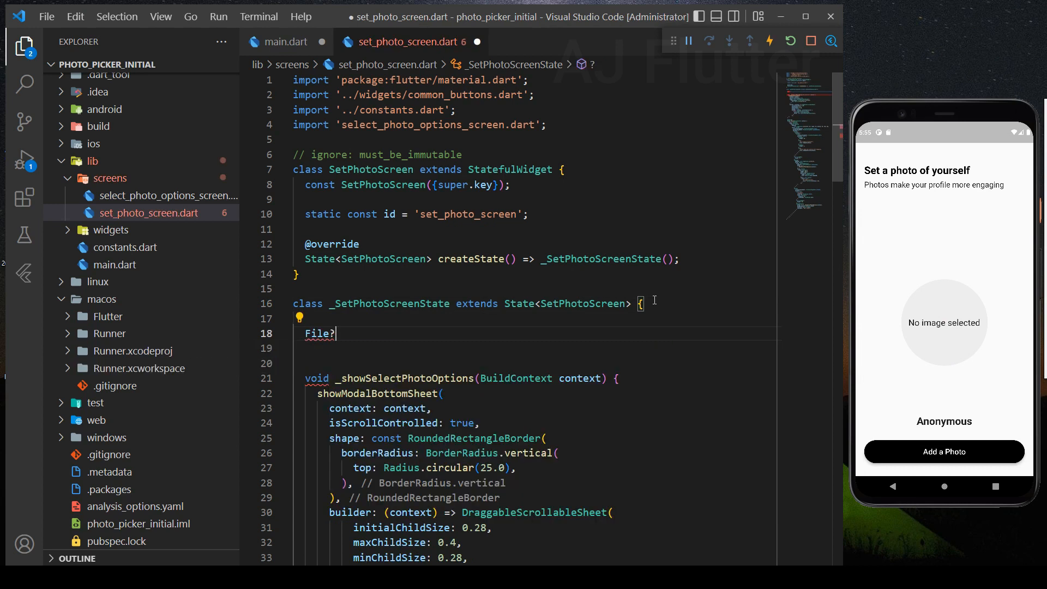
type("_image;")
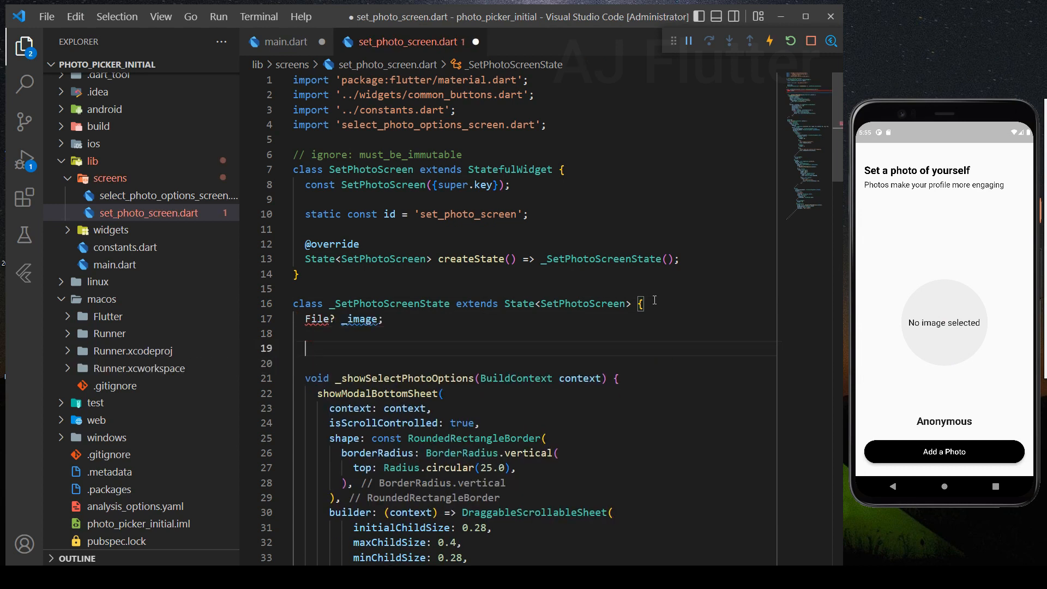
type("Future _pickImage(ImageSource source)")
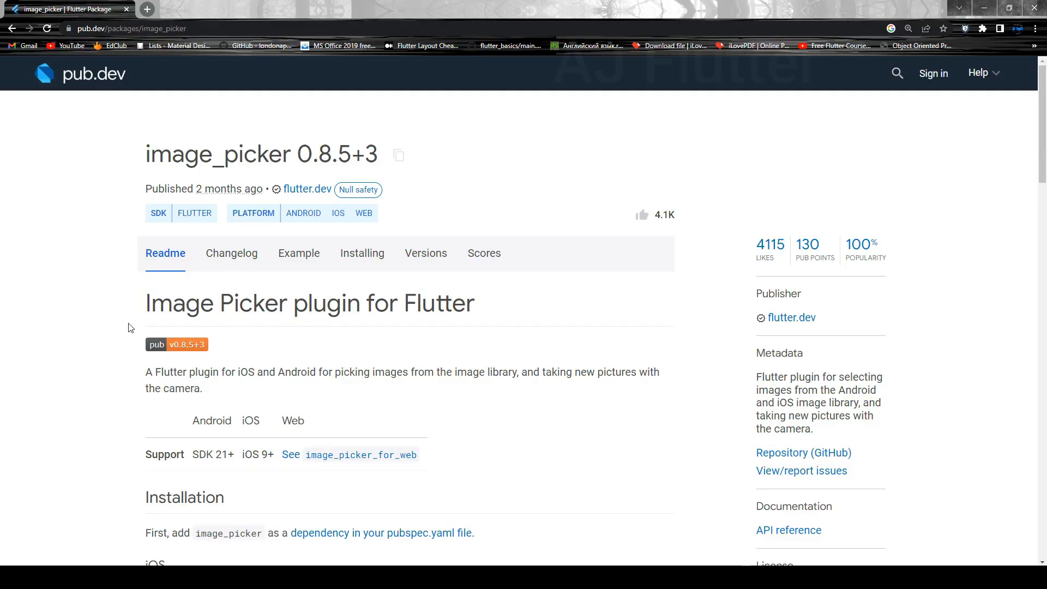
Step: Read image_picker's Installing notes and iOS/Android setup sections on pub.dev
left_click(362, 253)
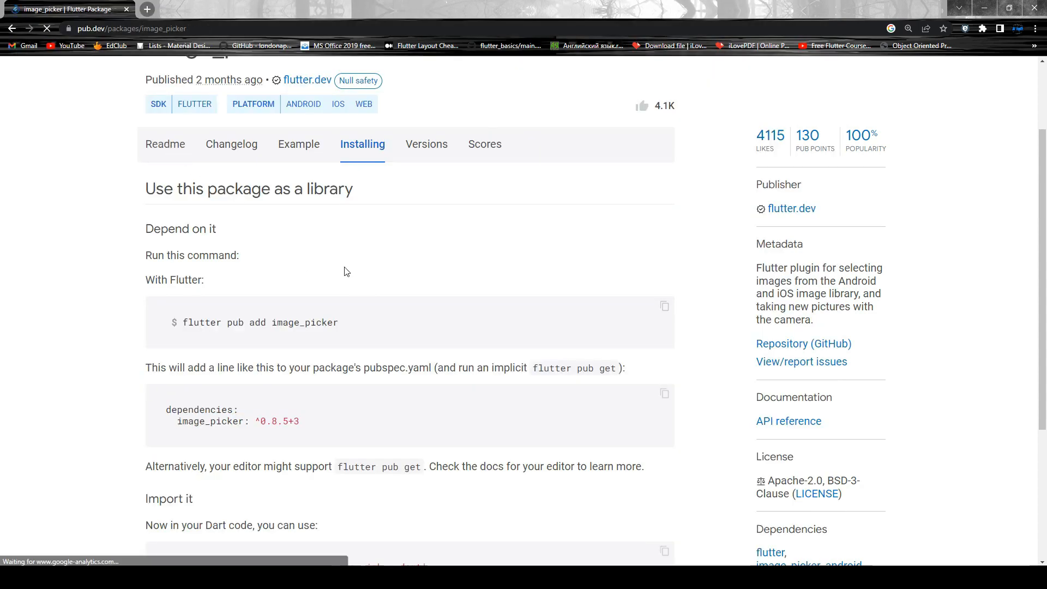
scroll("down", 3)
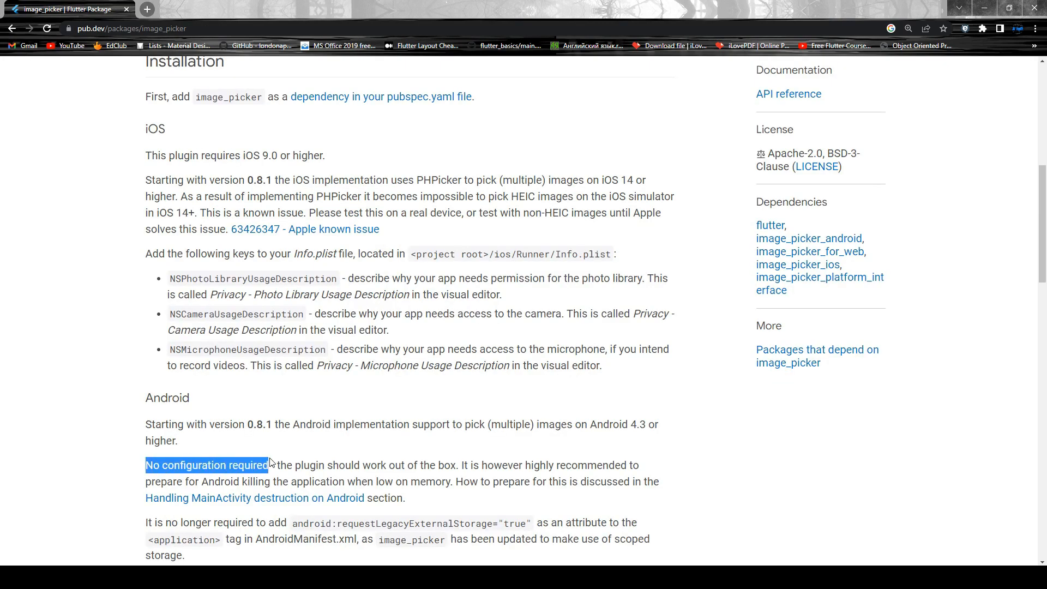
scroll("up", 3)
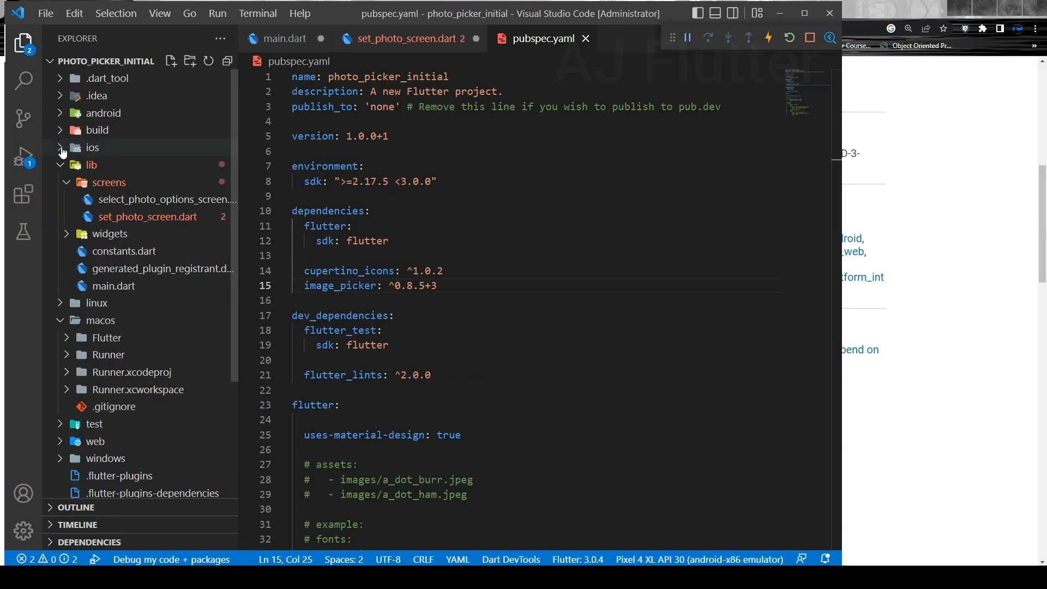
Step: Expand the ios folder for Info.plist usage keys, then return to set_photo_screen.dart
left_click(91, 147)
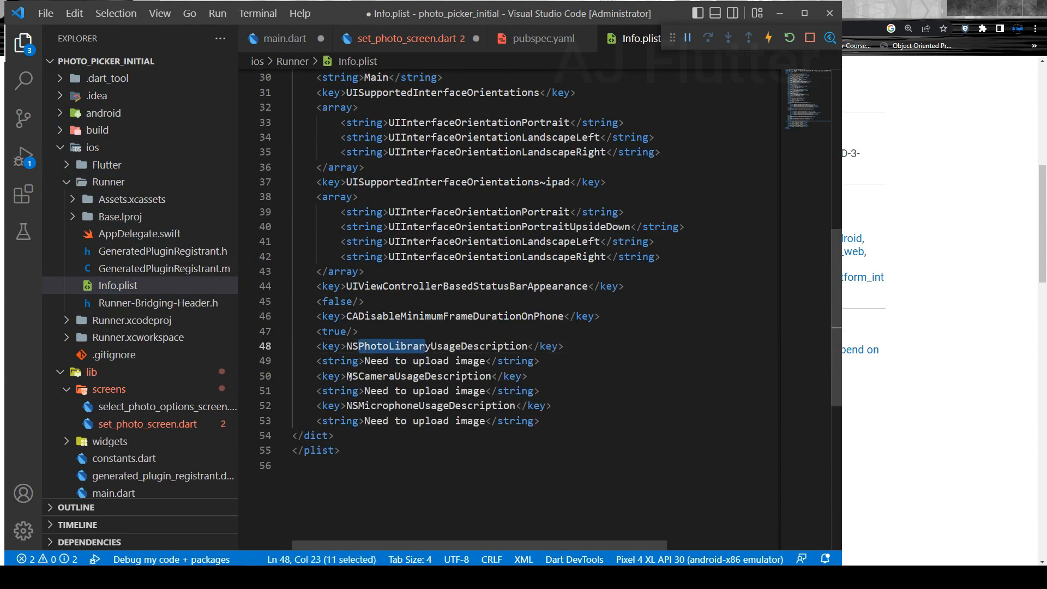
left_click(409, 38)
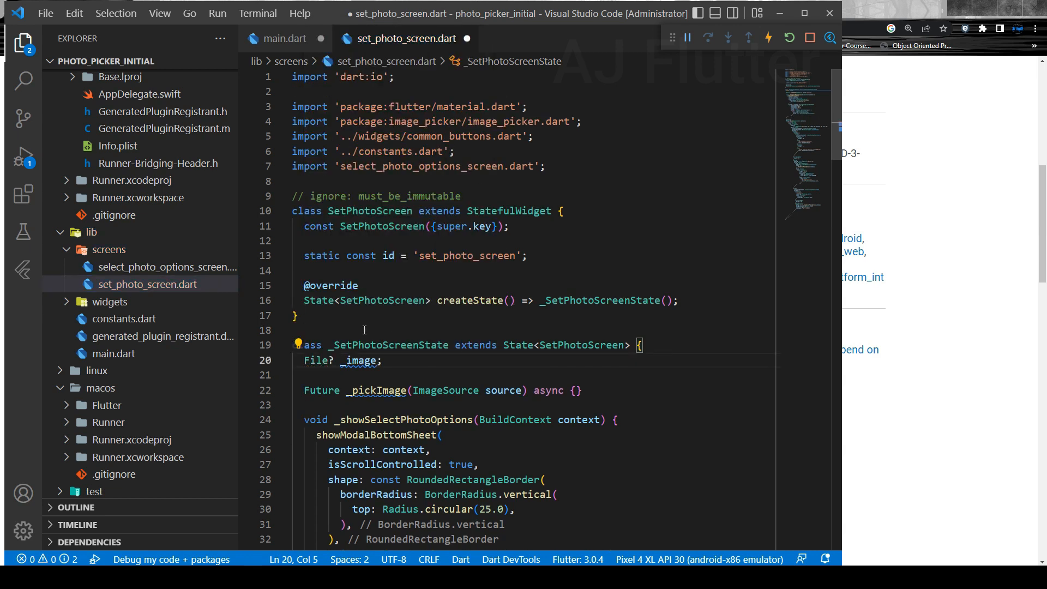
Step: Await ImagePicker().pickImage(source: source), return if image is null, store File in _image via setState
type("final image = await ImagePicker().pickImage(source: source);")
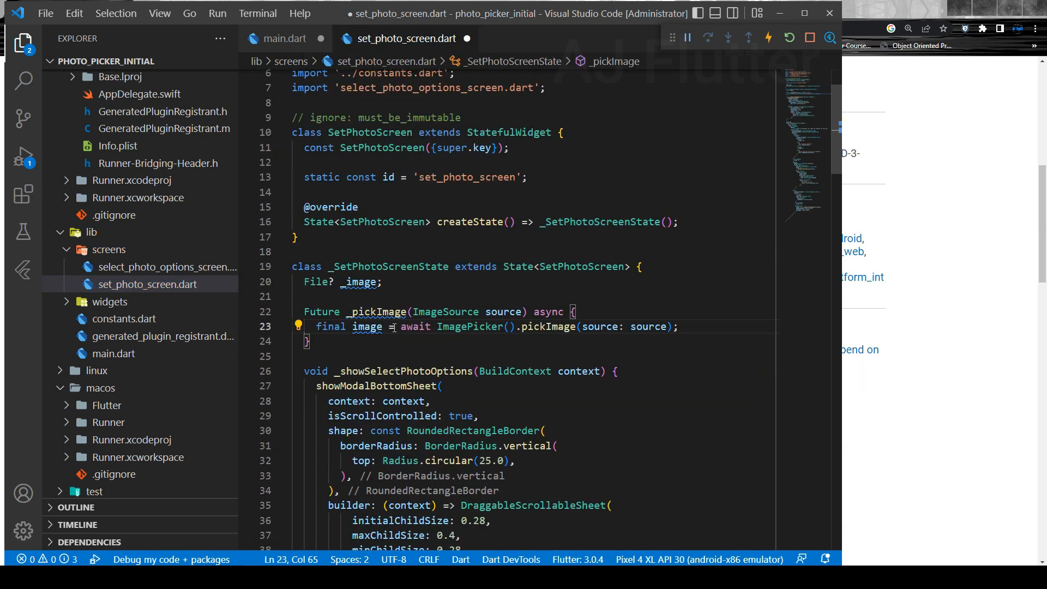
type("i")
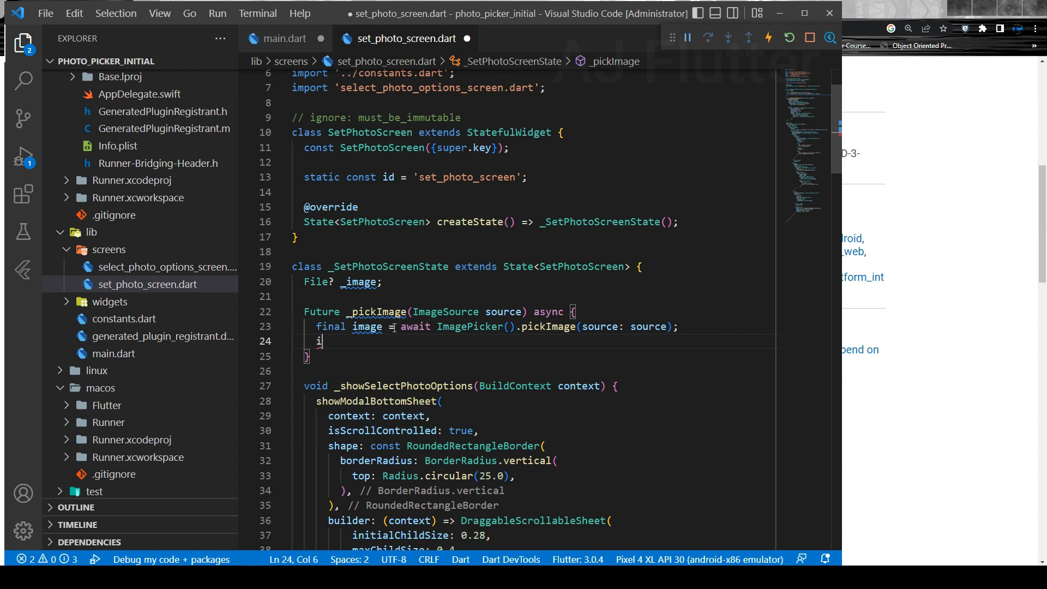
type("f(image ==")
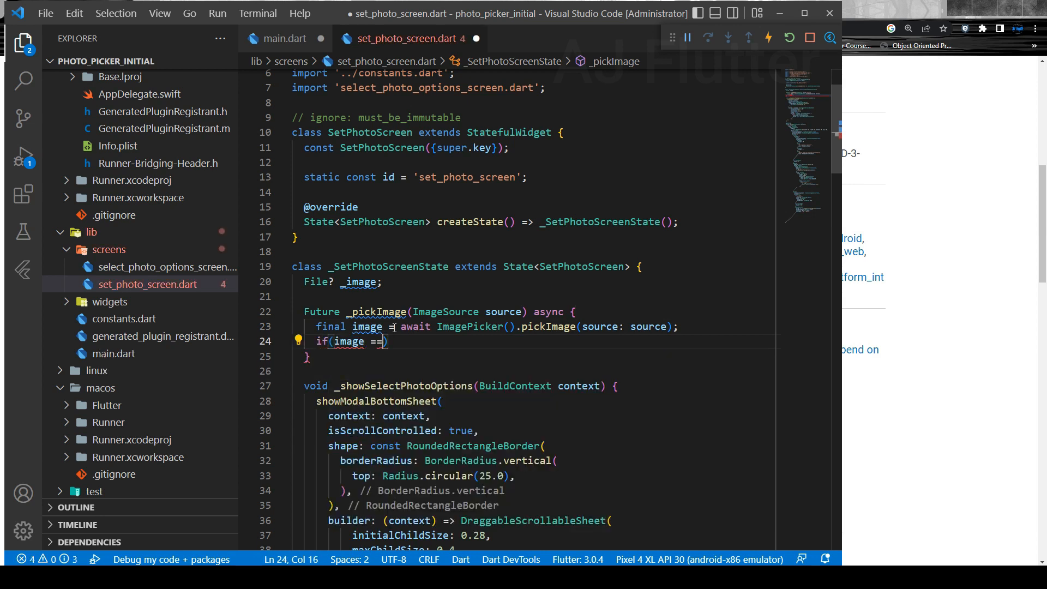
type("null")
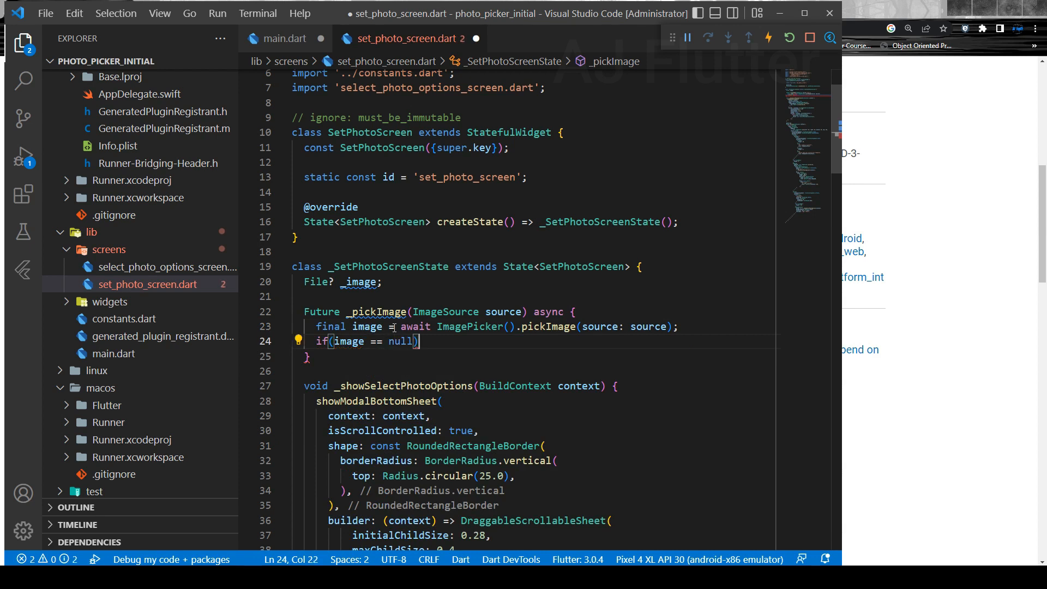
type("return;")
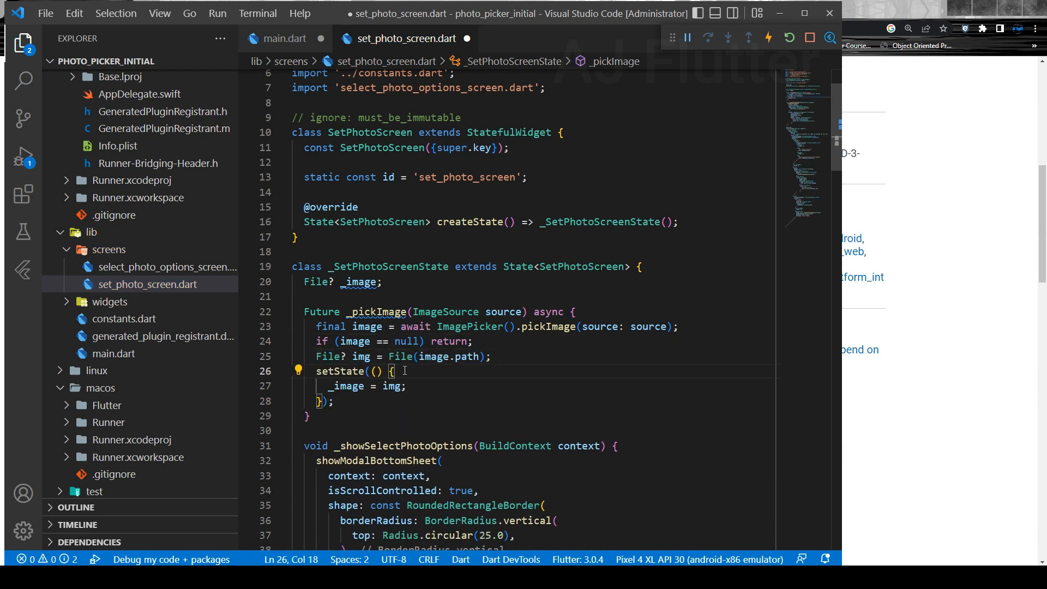
scroll("down", 3)
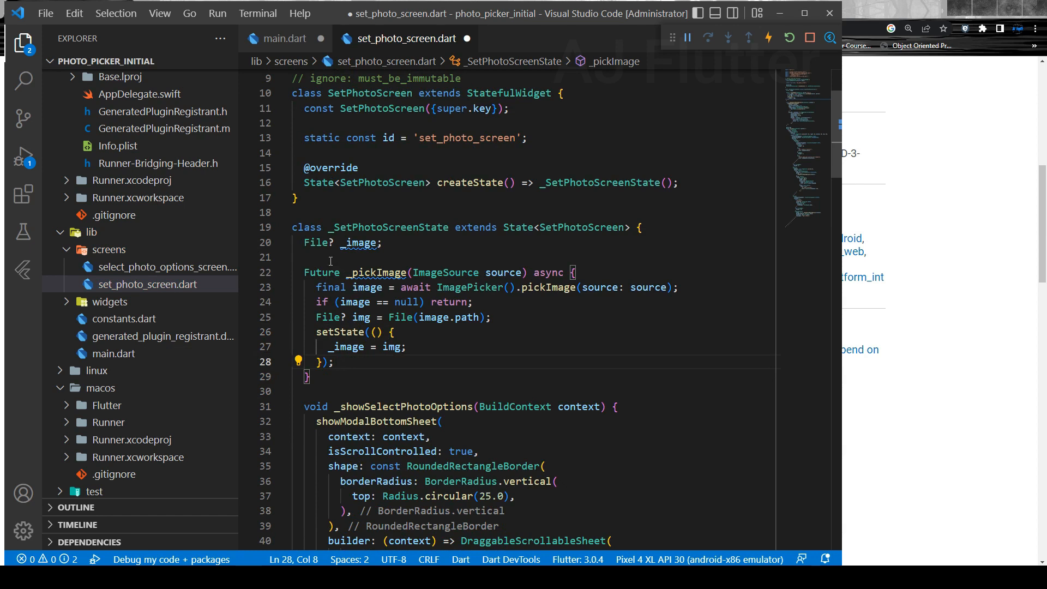
Step: Wrap _pickImage in try/on PlatformException catch that prints e and pops the sheet
left_click(328, 258)
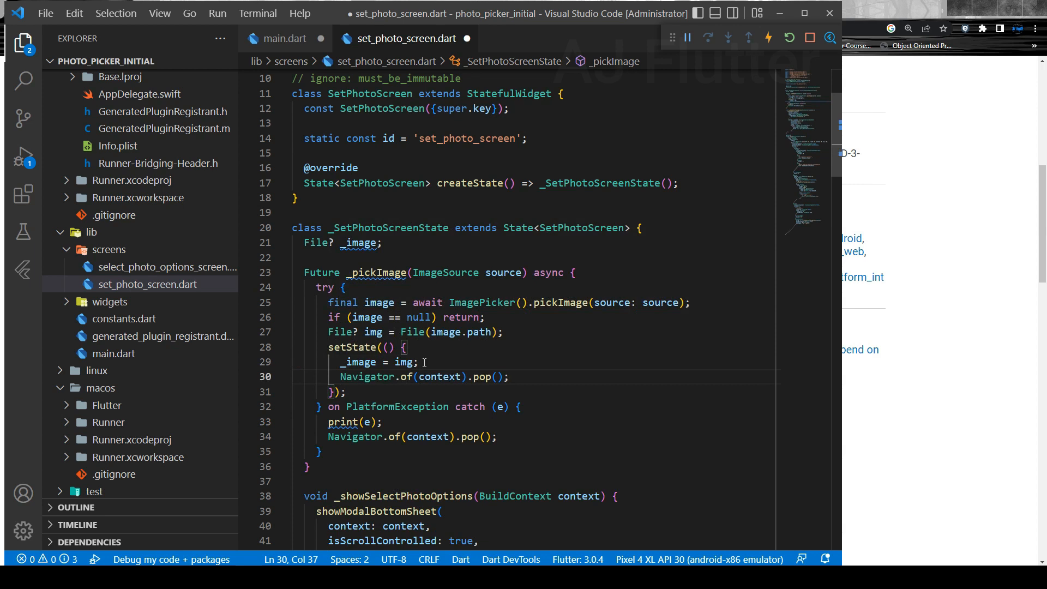
scroll("down", 3)
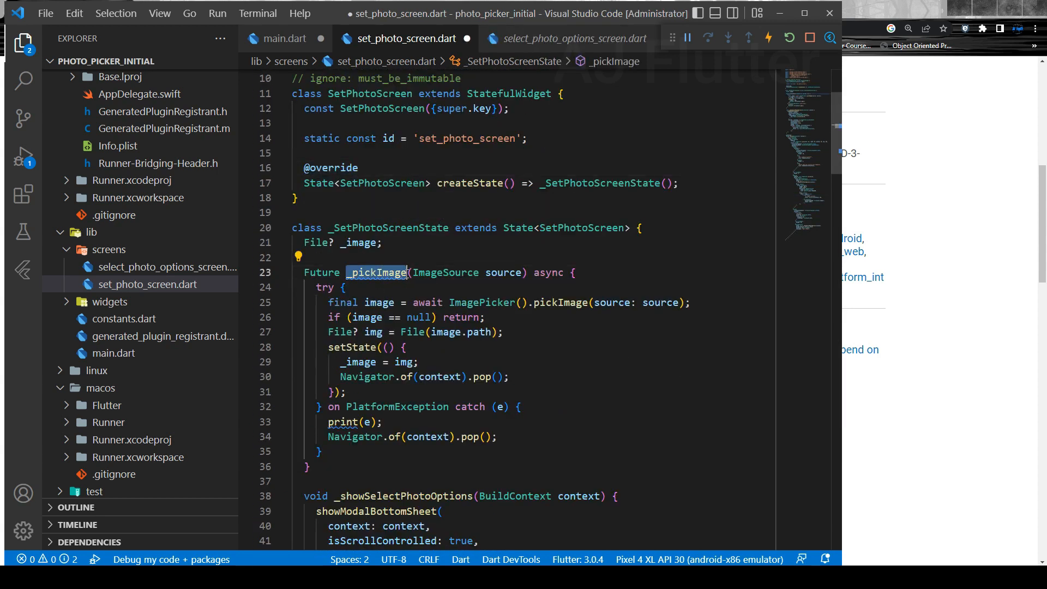
Step: Add final Function(ImageSource source) onTap and required this.onTap to SelectPhotoOptionsScreen
left_click(166, 266)
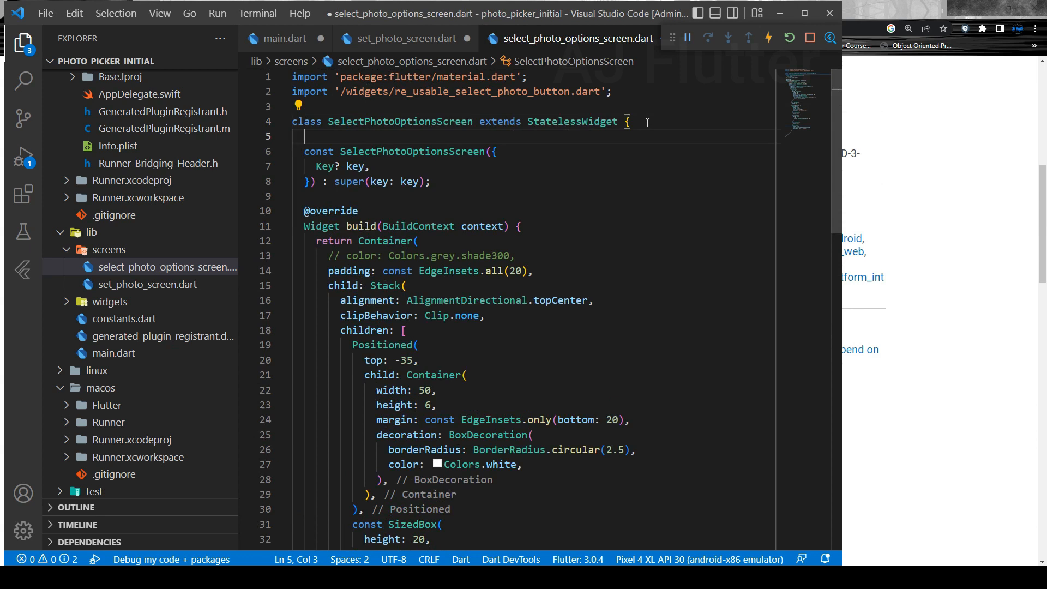
type("final Function(ImageSource source) onTap;")
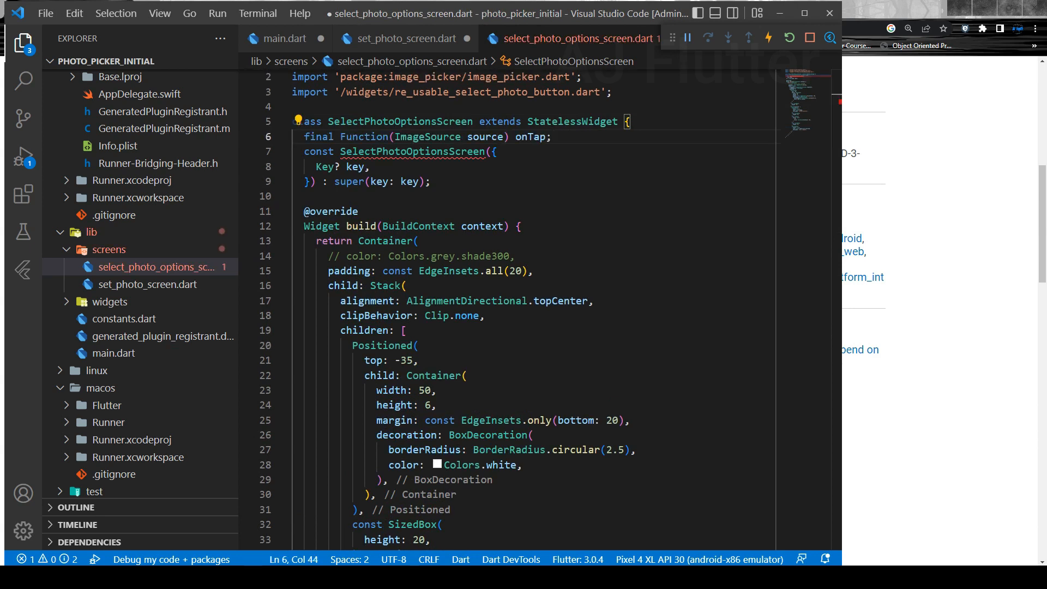
type("required this.onTap,")
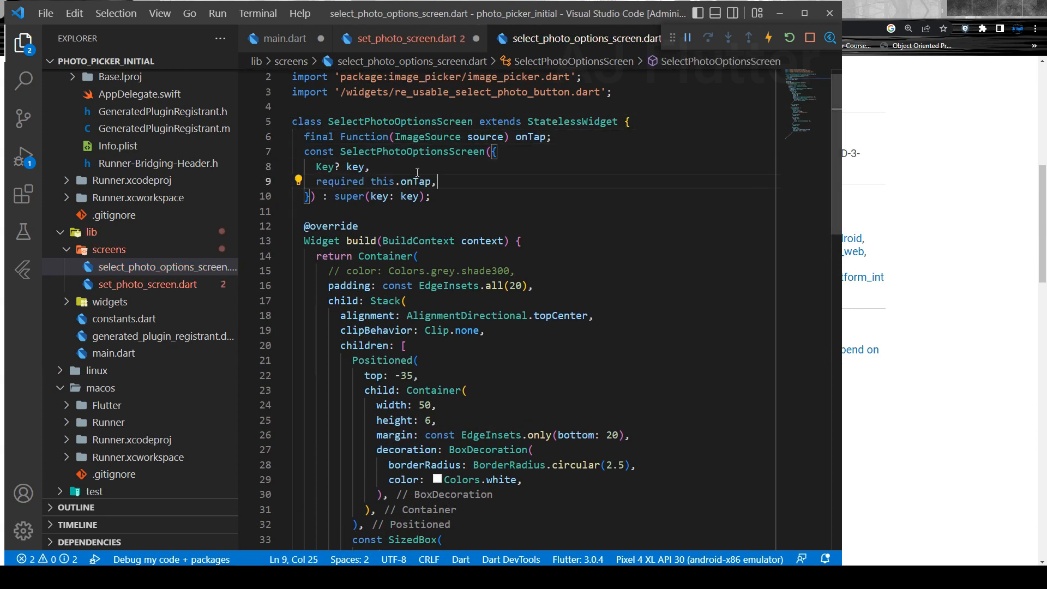
left_click(147, 283)
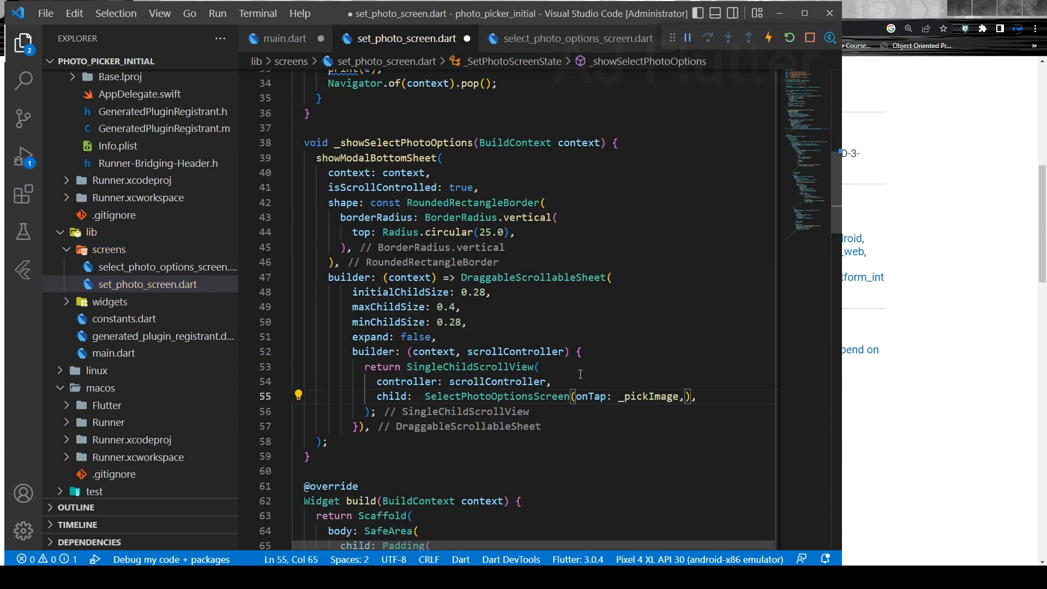
Step: Review the Browse Gallery and Use a Camera SelectPhoto widgets, then rebuild the app on the emulator
left_click(577, 38)
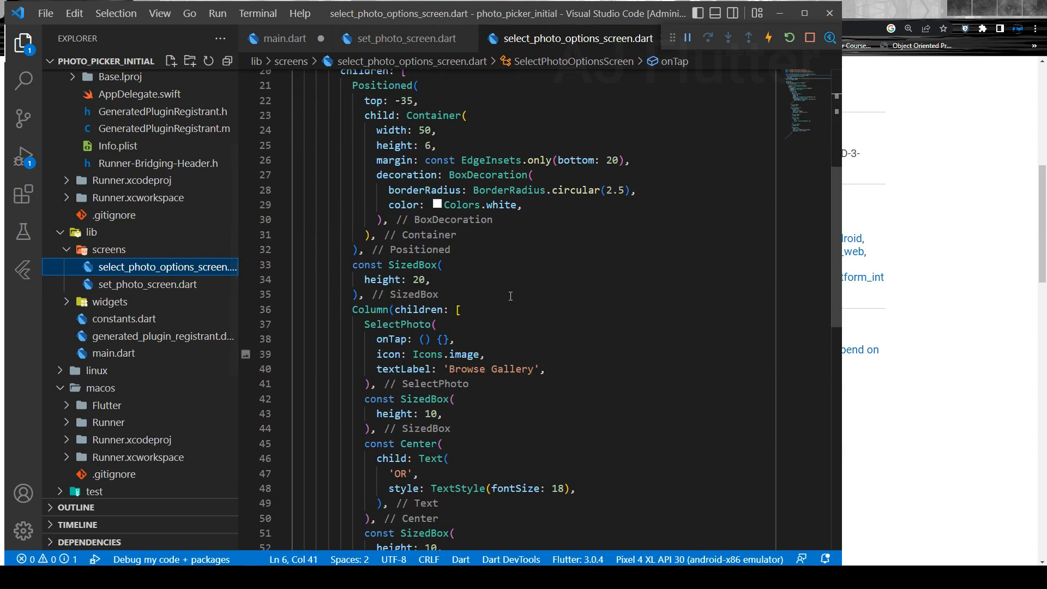
scroll("down", 3)
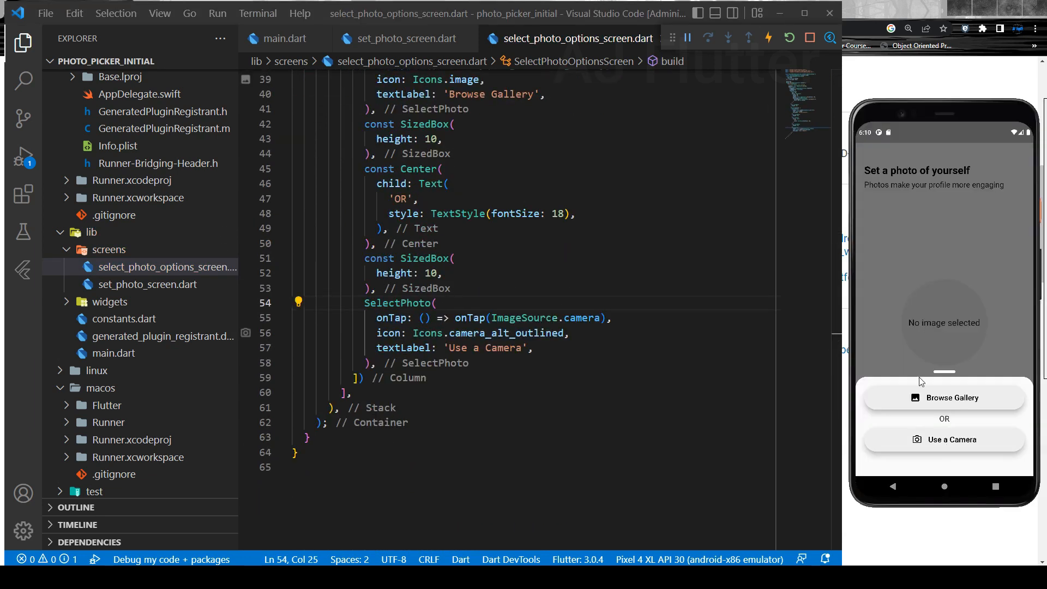
left_click(788, 37)
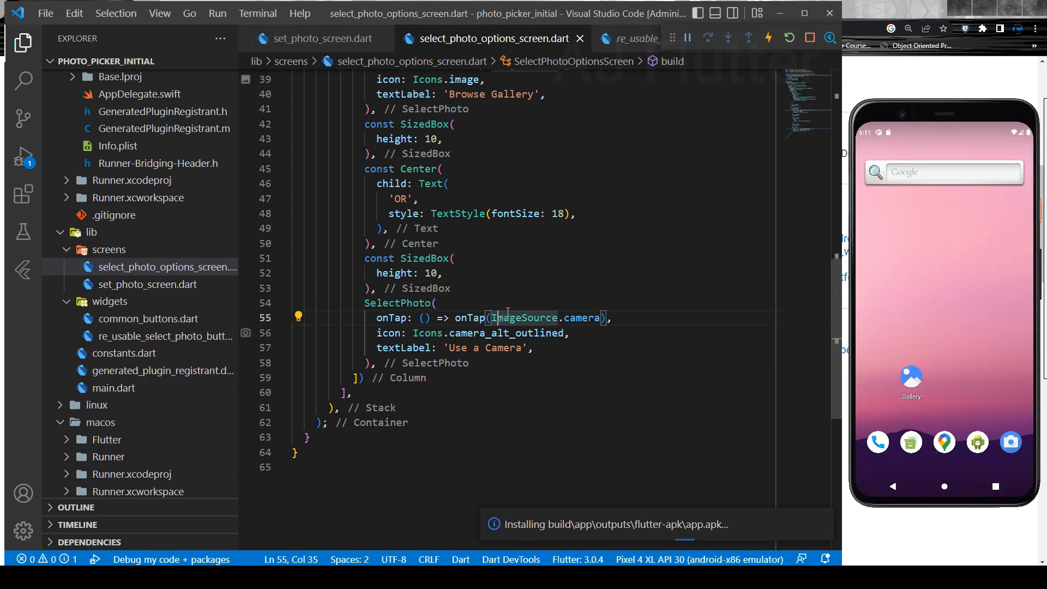
Step: Trace from the photo options' onTap to where source reaches pickImage in _pickImage
left_click(321, 38)
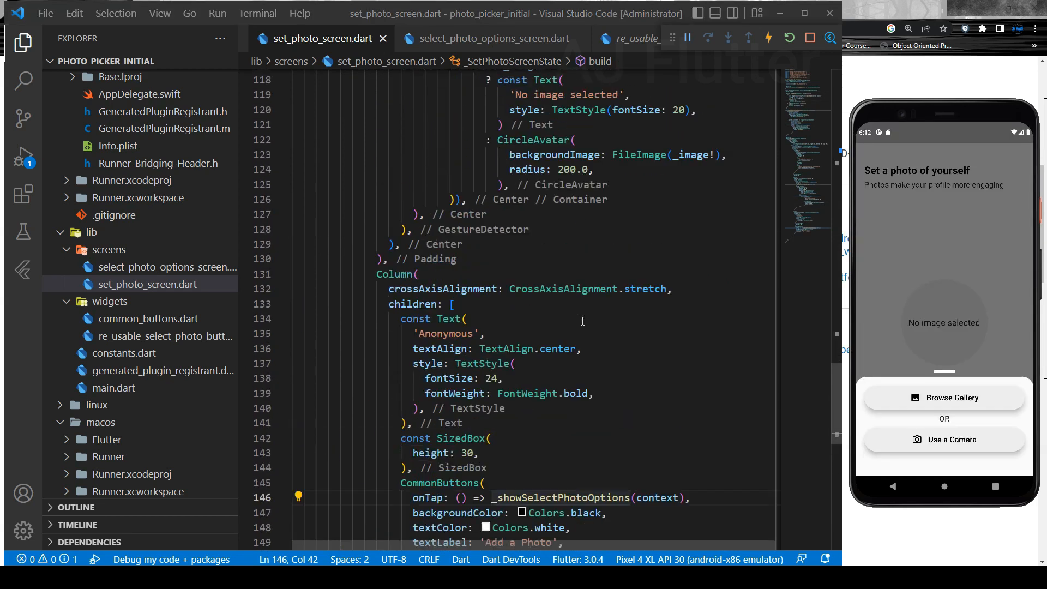
left_click(496, 38)
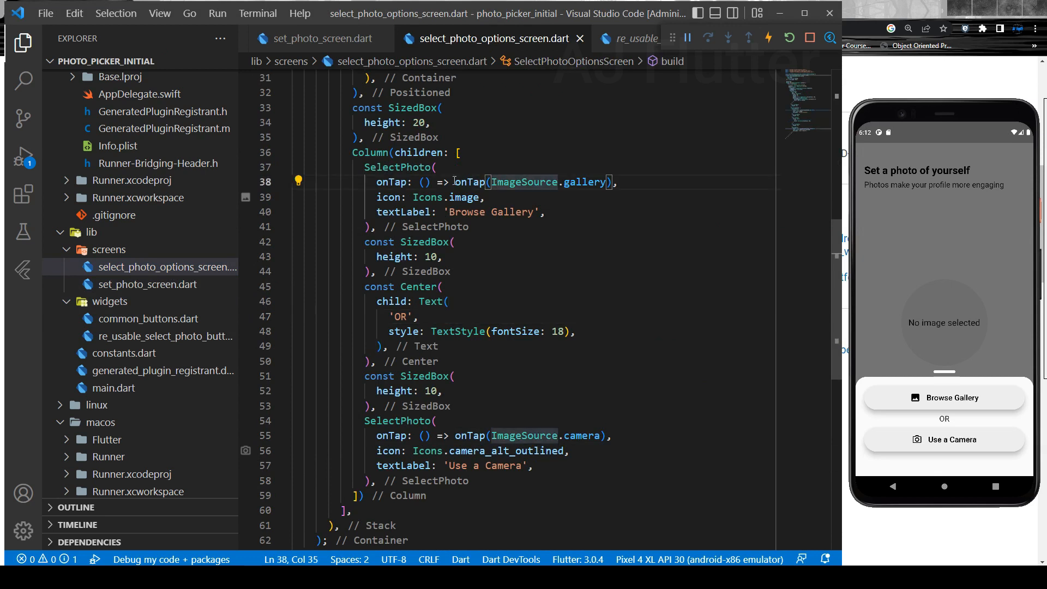
scroll("up", 3)
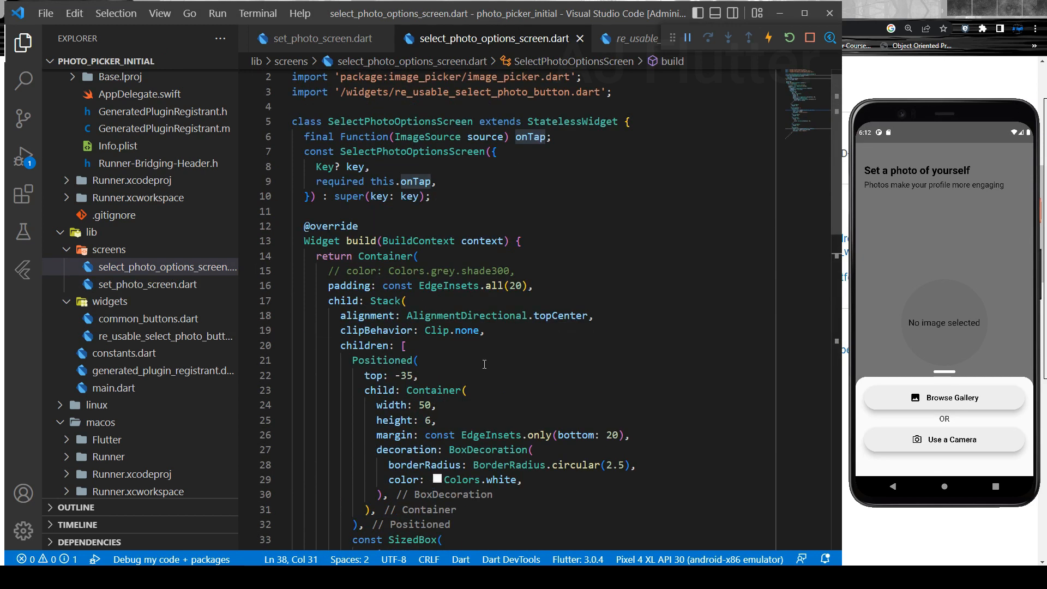
left_click(326, 38)
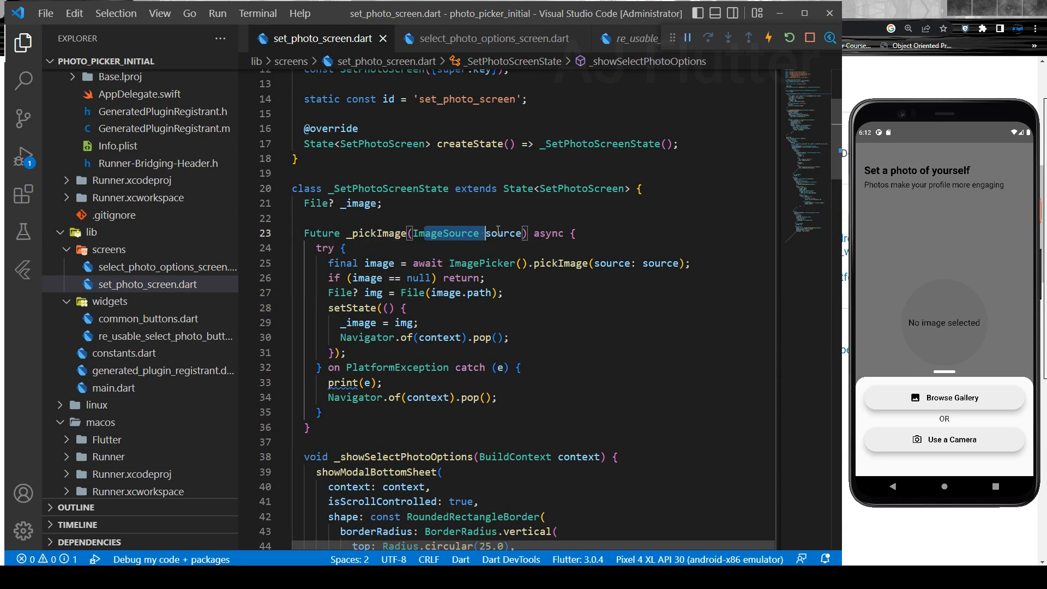
left_click(661, 262)
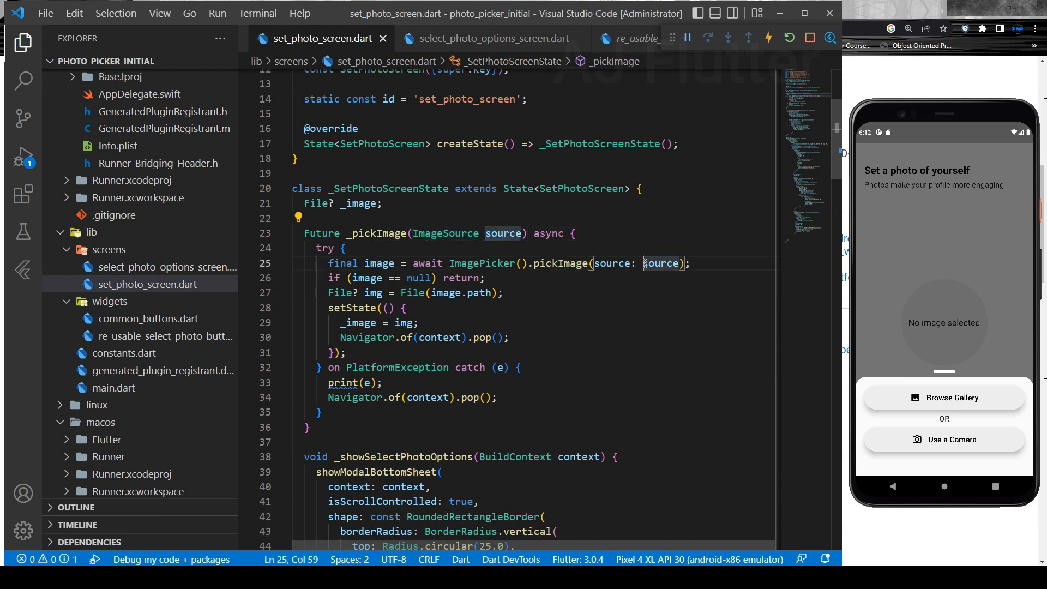
Step: Take a photo with the camera in the emulator and accept it into the profile circle
left_click(944, 397)
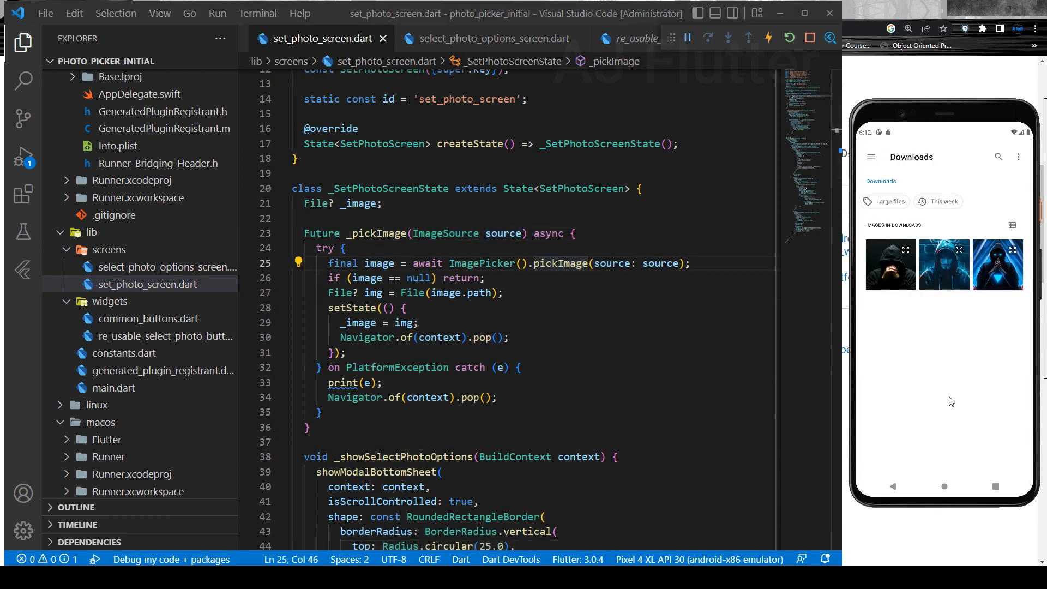
left_click(943, 264)
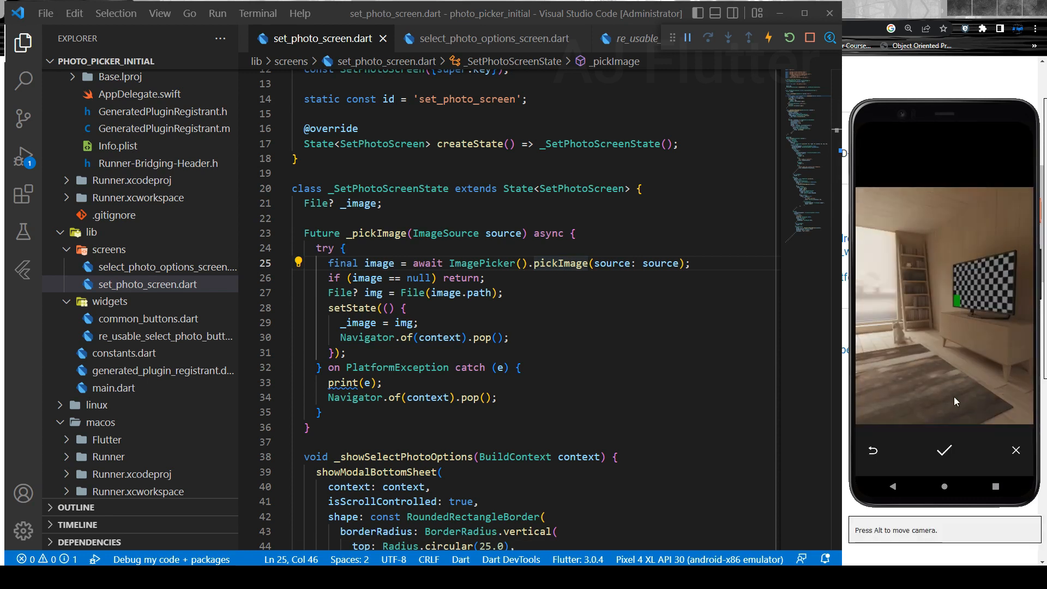
left_click(943, 450)
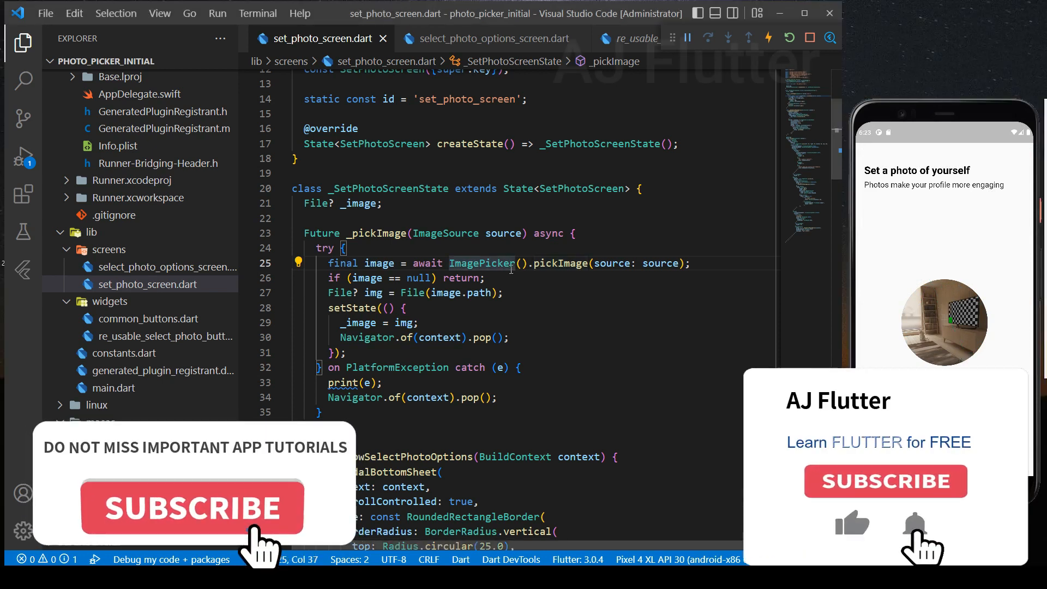
Step: Bring up the image_cropper package's install page on pub.dev
left_click(192, 506)
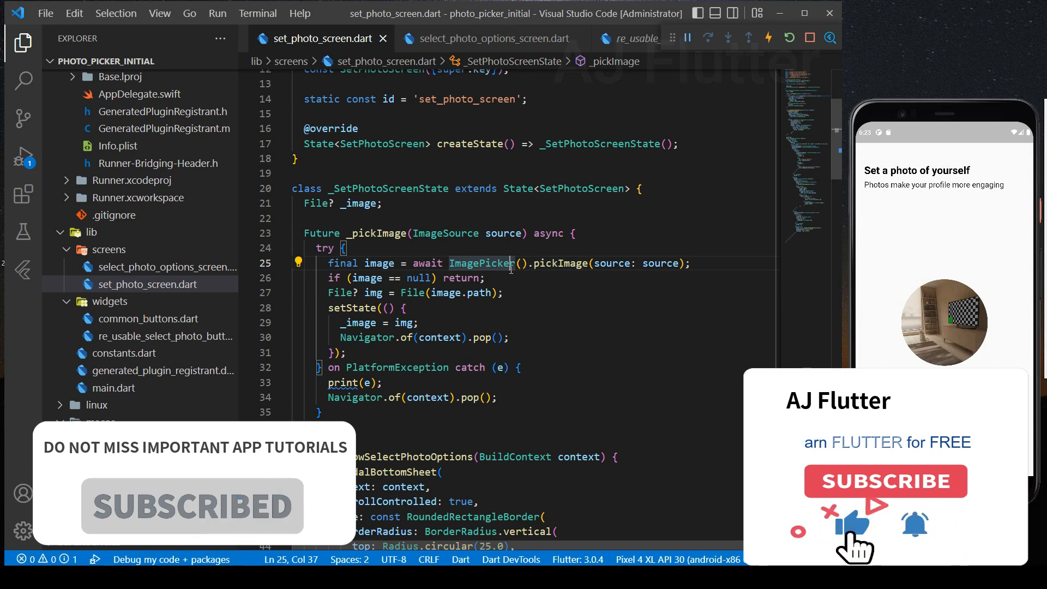
left_click(475, 263)
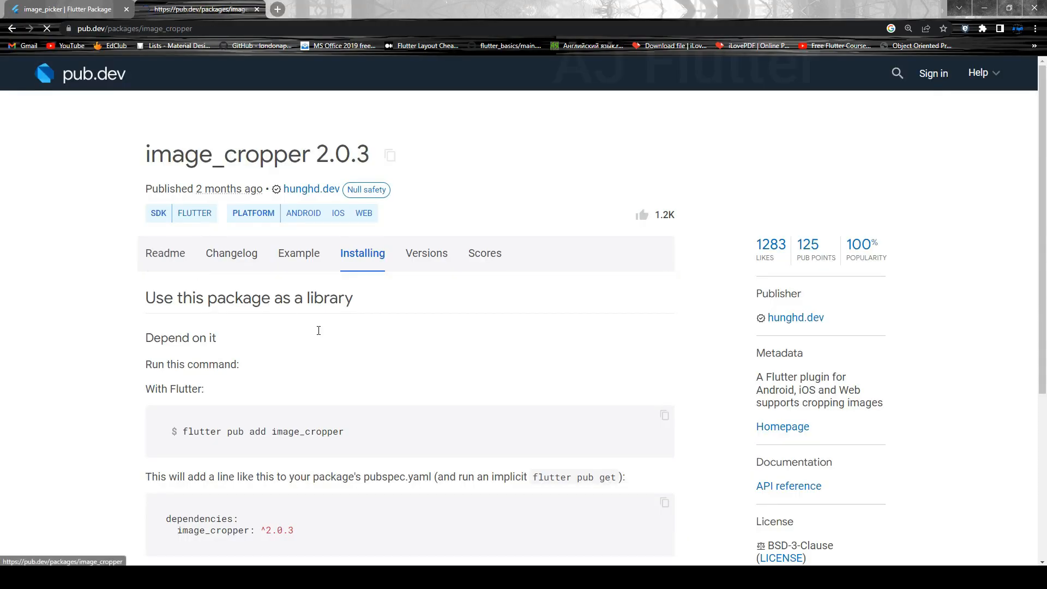
Step: Read image_cropper 2.0.3's How to install notes, marking that iOS needs no setup
scroll("down", 3)
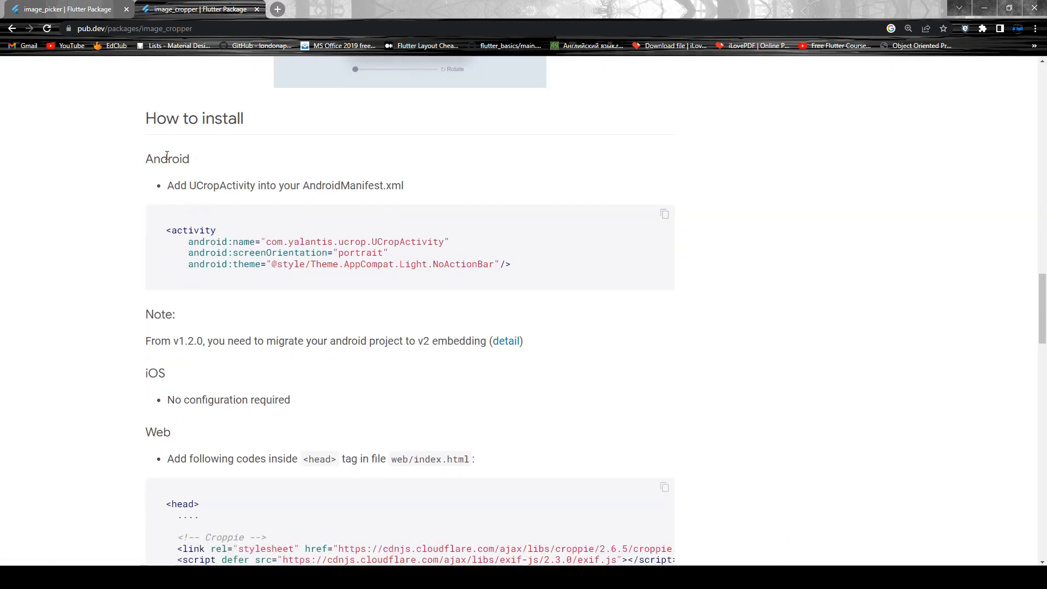
double_click(228, 399)
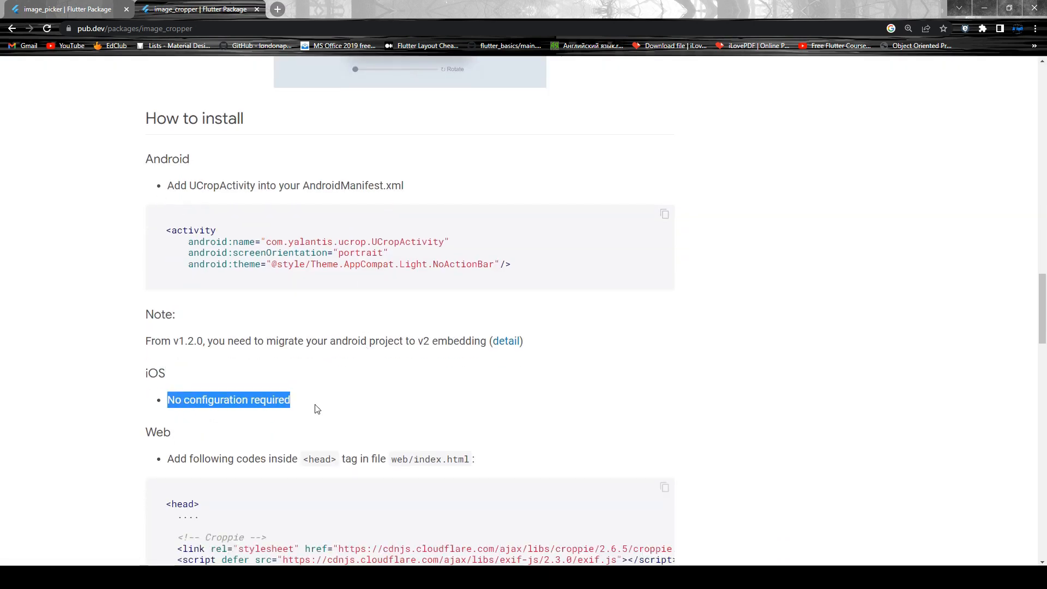
left_click(579, 237)
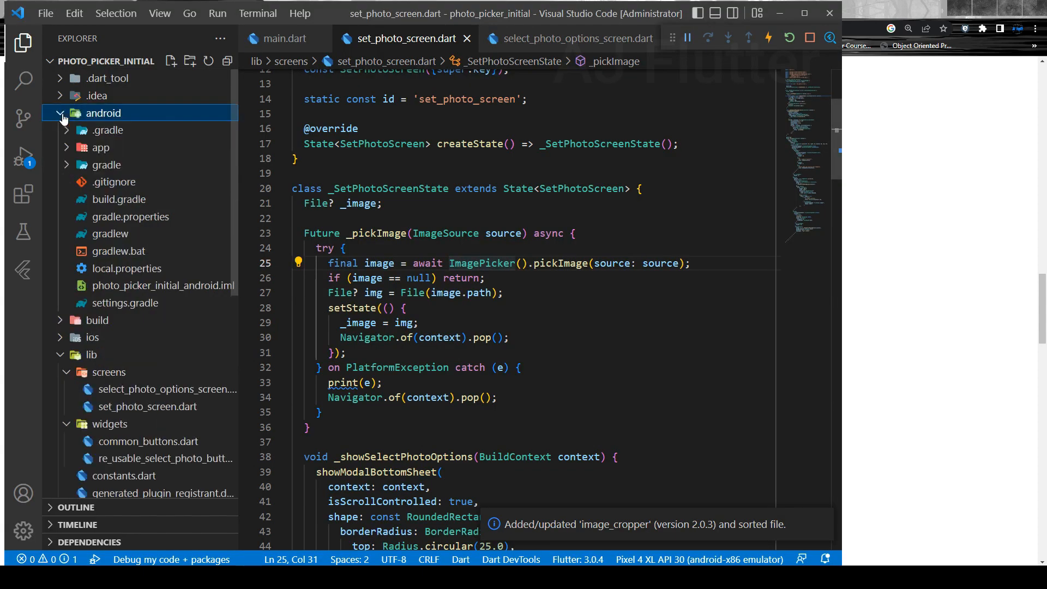
Step: Add an empty line after </activity> in android/app/src/main/AndroidManifest.xml, then return to set_photo_screen.dart
left_click(100, 147)
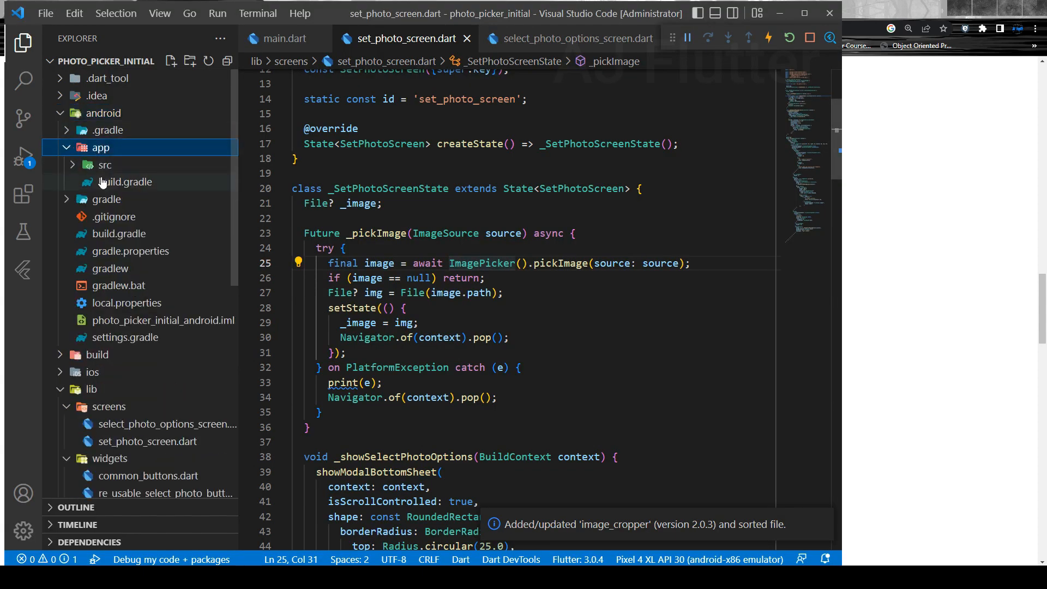
left_click(105, 164)
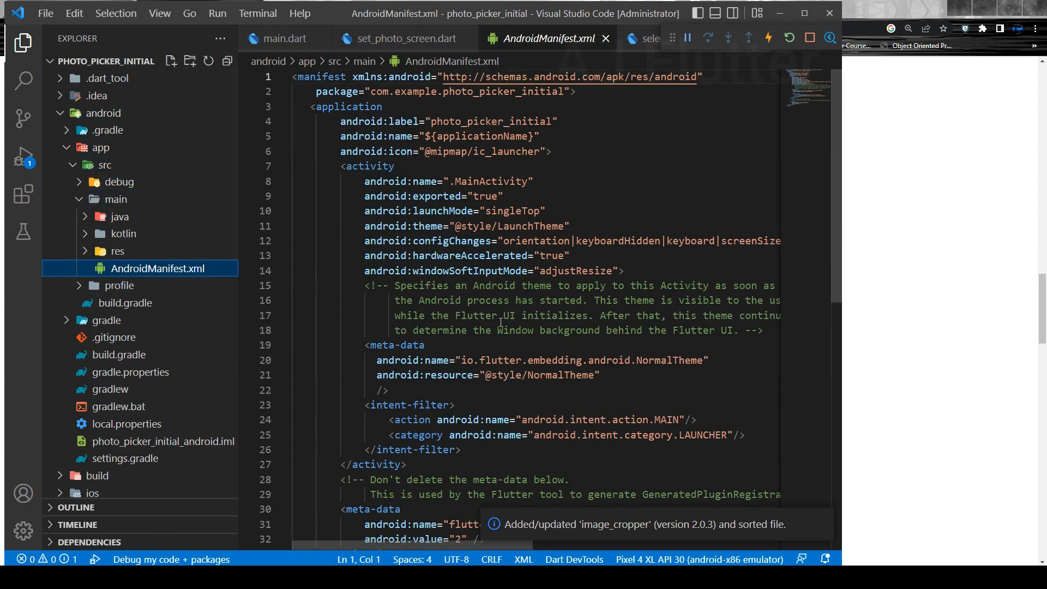
scroll("down", 3)
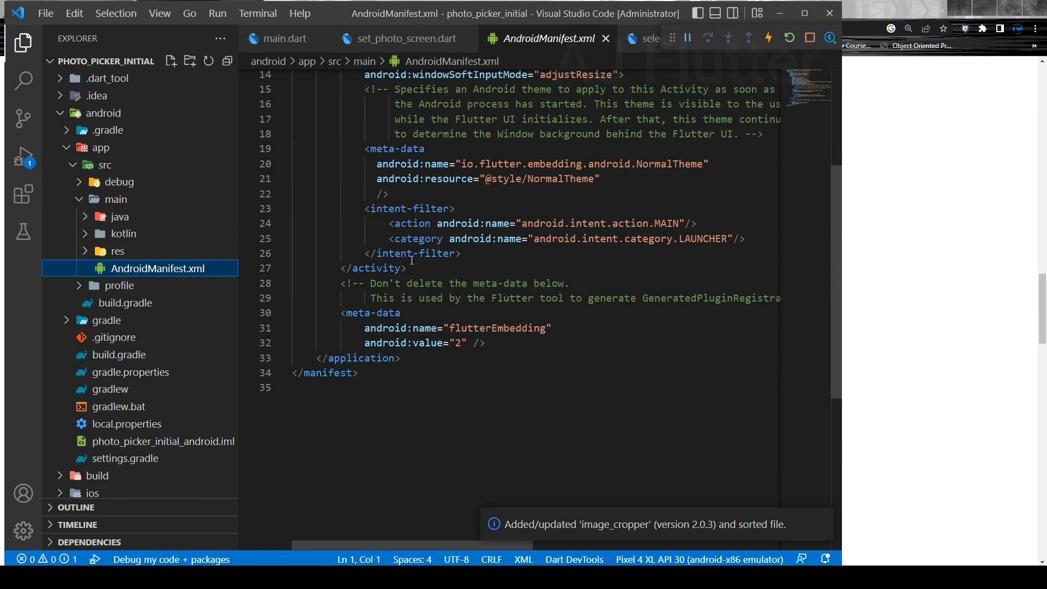
key("enter")
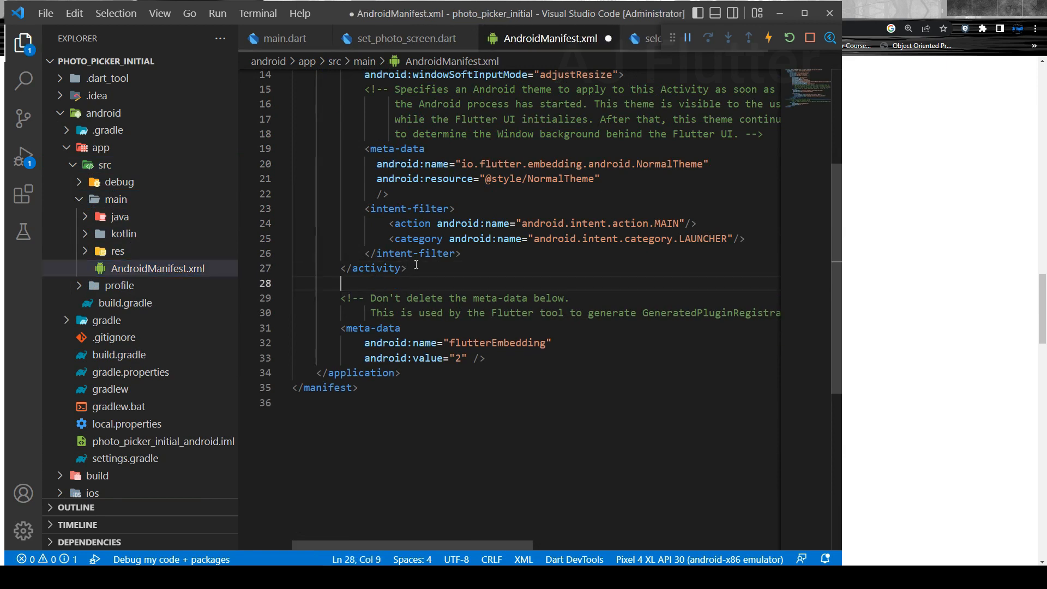
left_click(397, 38)
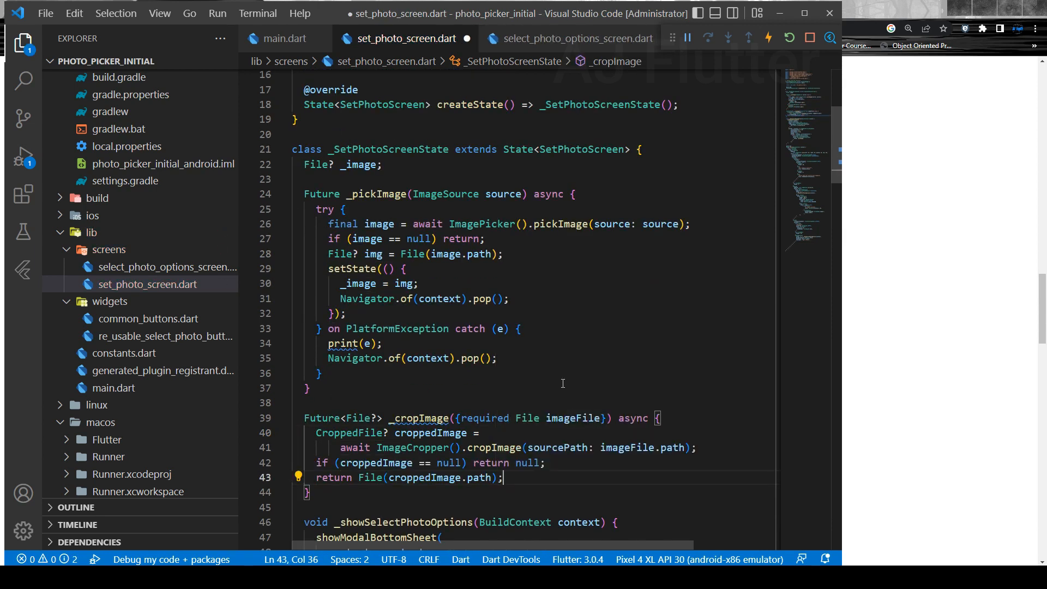
Step: Insert img = await _cropImage(imageFile: img); in _pickImage after the picked file line
left_click(462, 417)
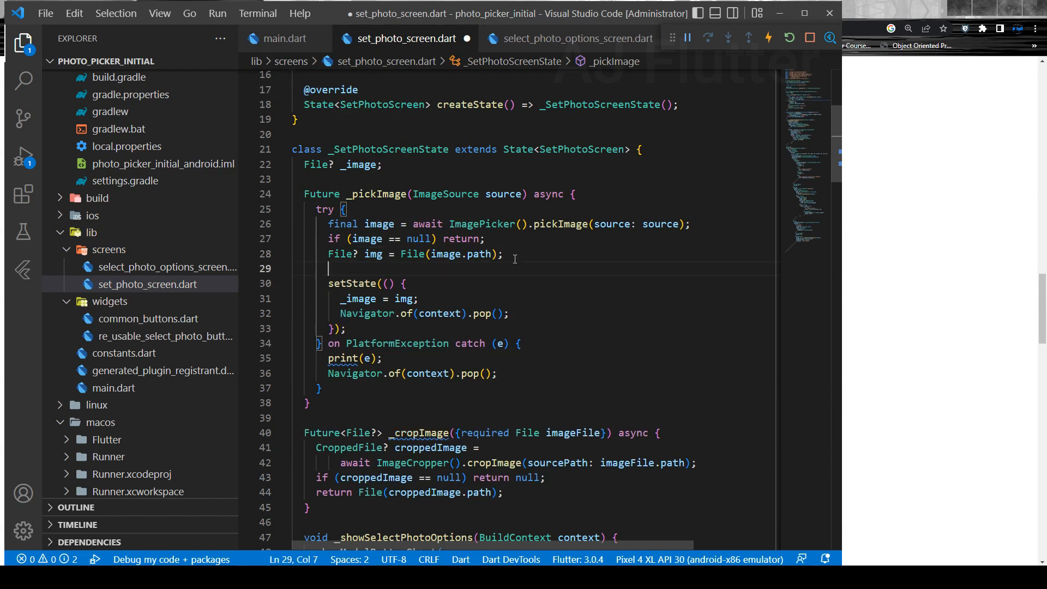
scroll("down", 3)
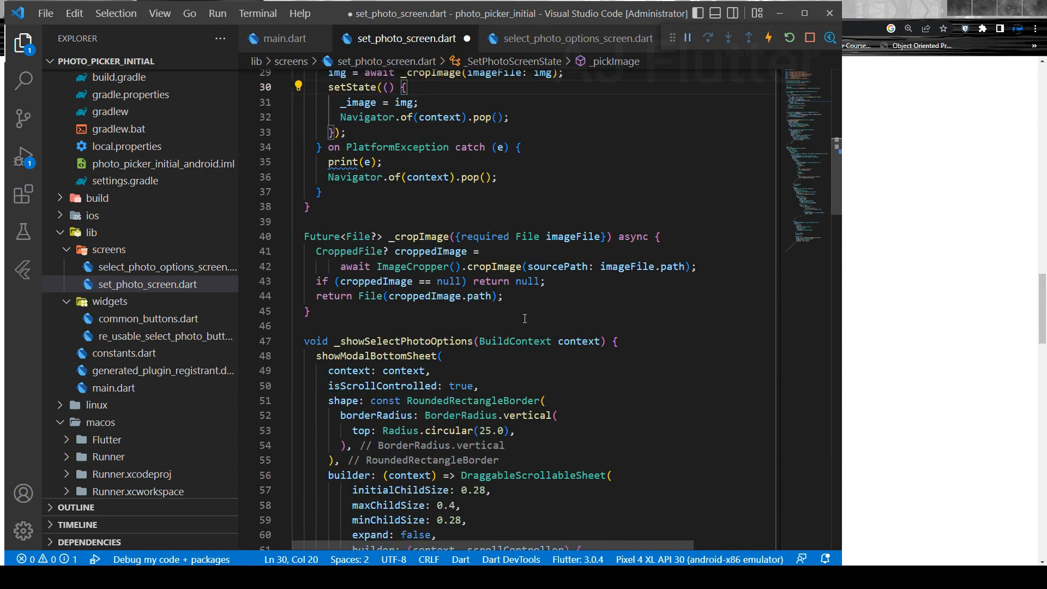
left_click(808, 37)
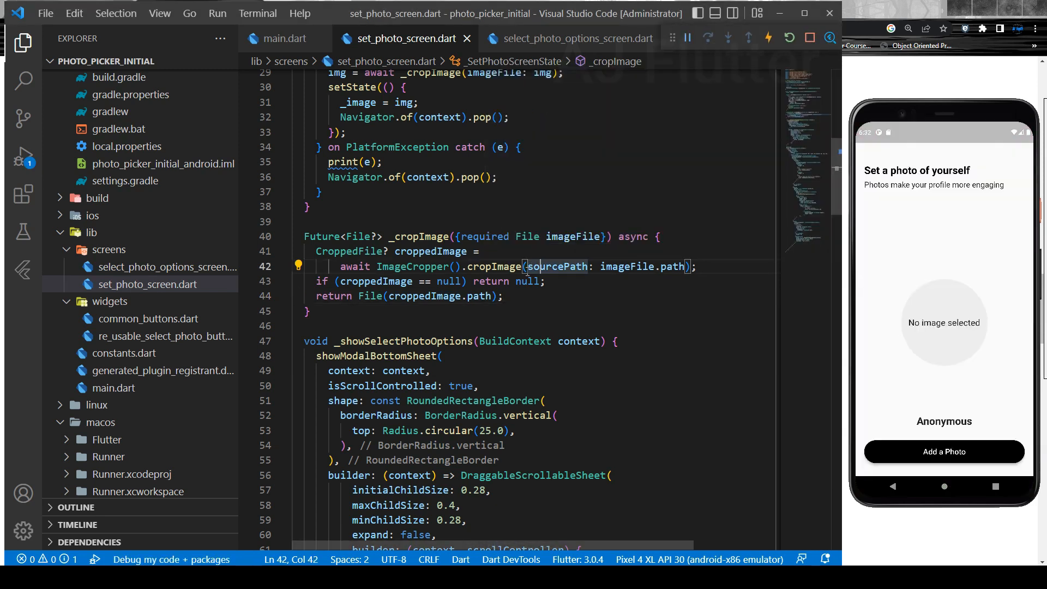
Step: Pick a gallery photo, crop it 1:1 with Scale adjusted, and confirm it into the profile circle
left_click(943, 452)
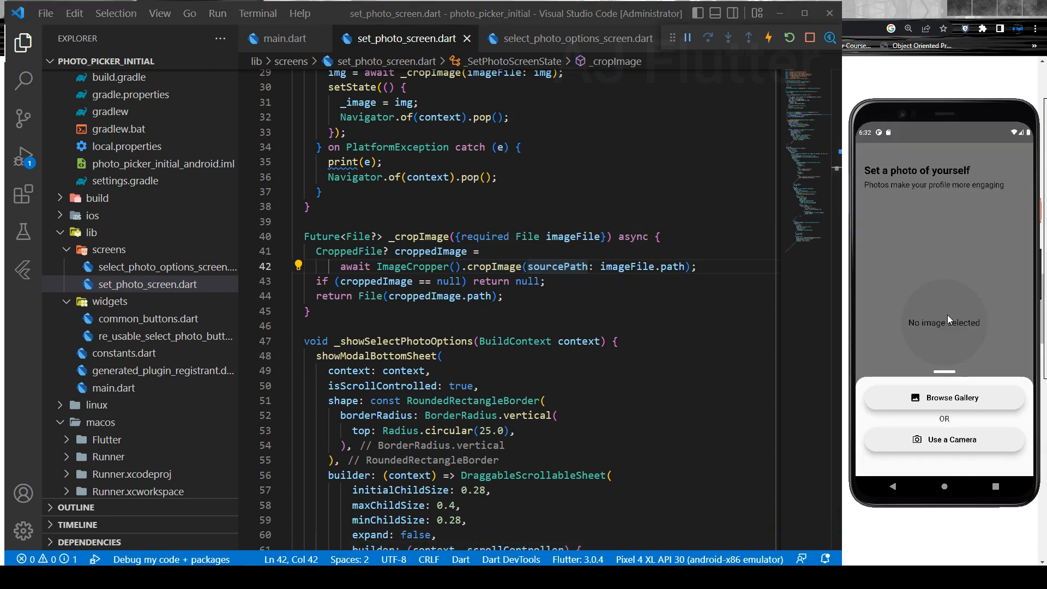
left_click(944, 397)
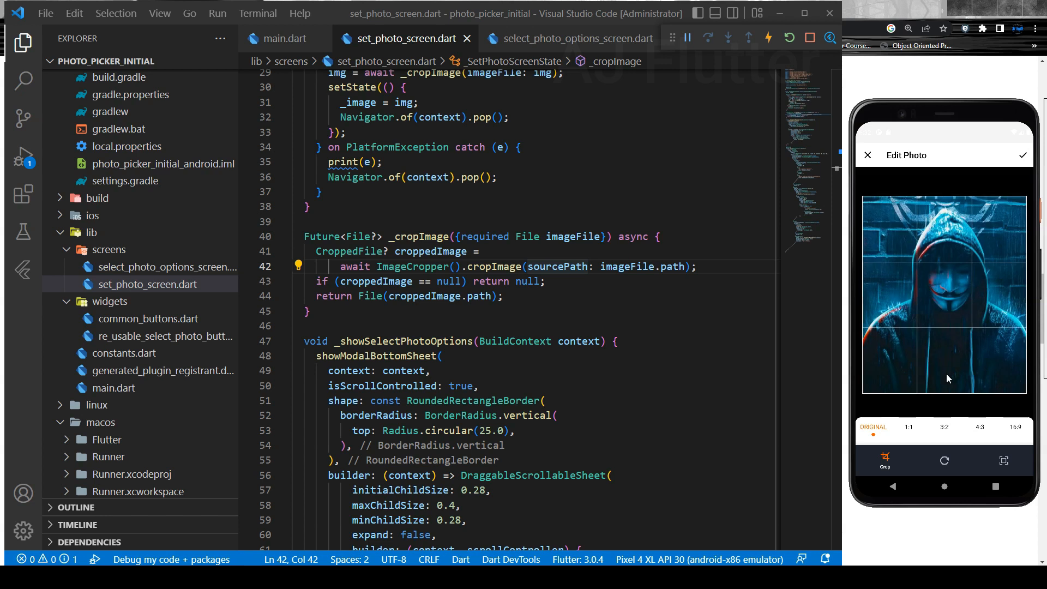
left_click(908, 427)
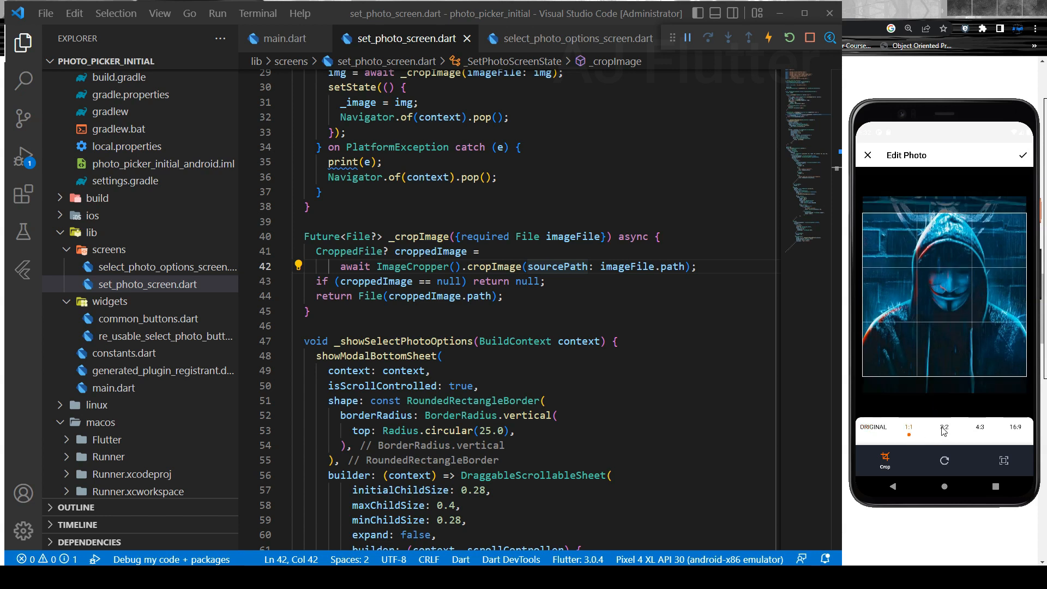
left_click(943, 460)
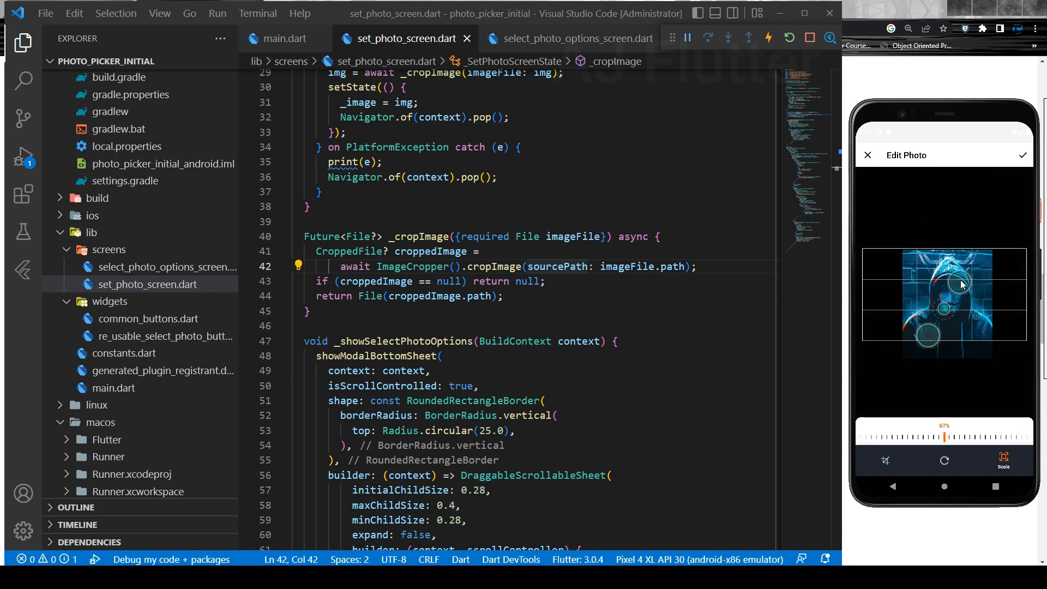
left_click(1023, 155)
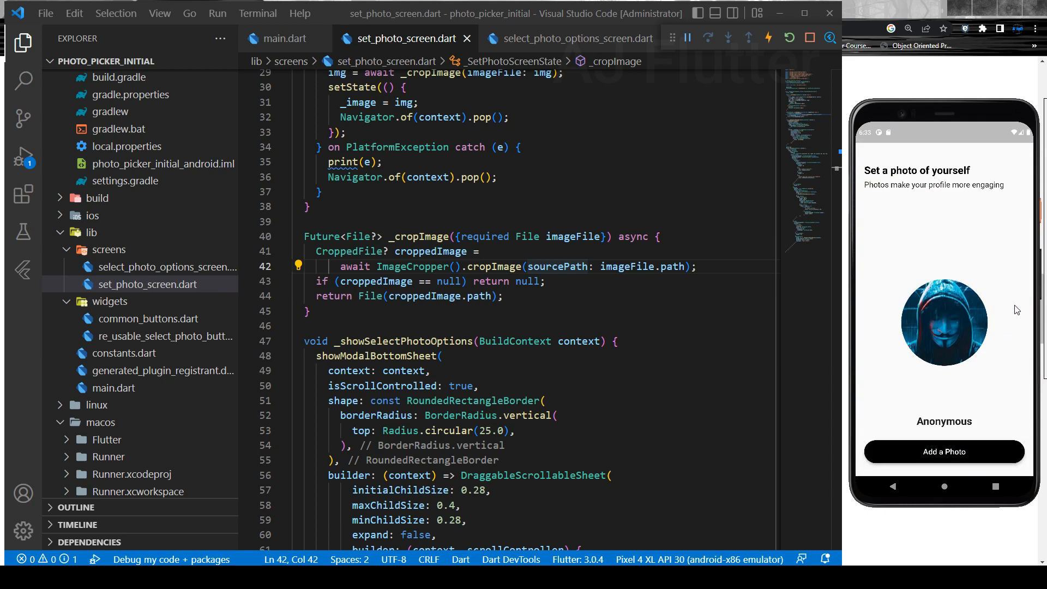
mouse_move(932, 114)
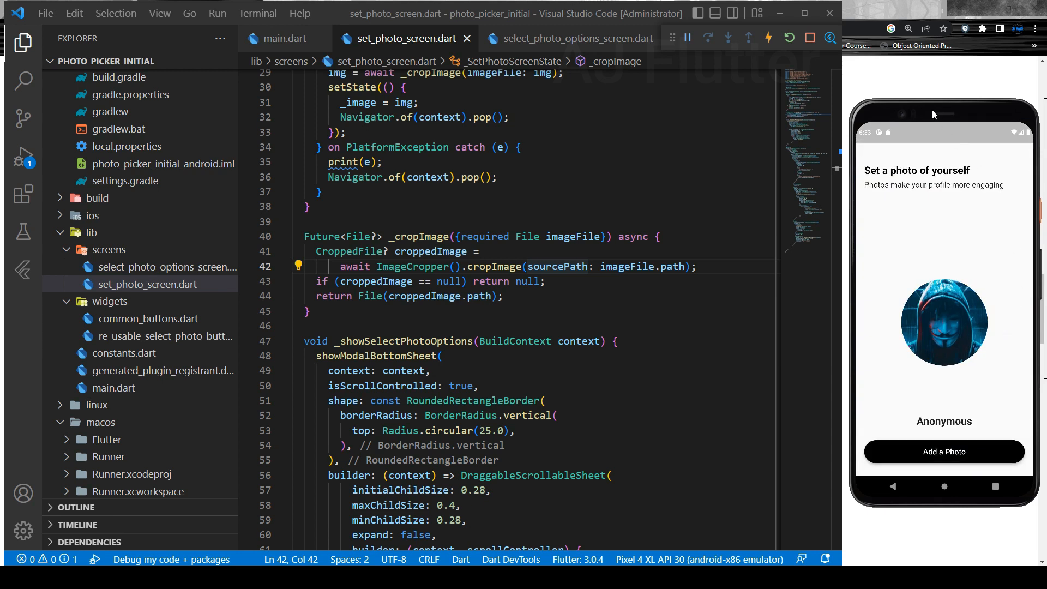